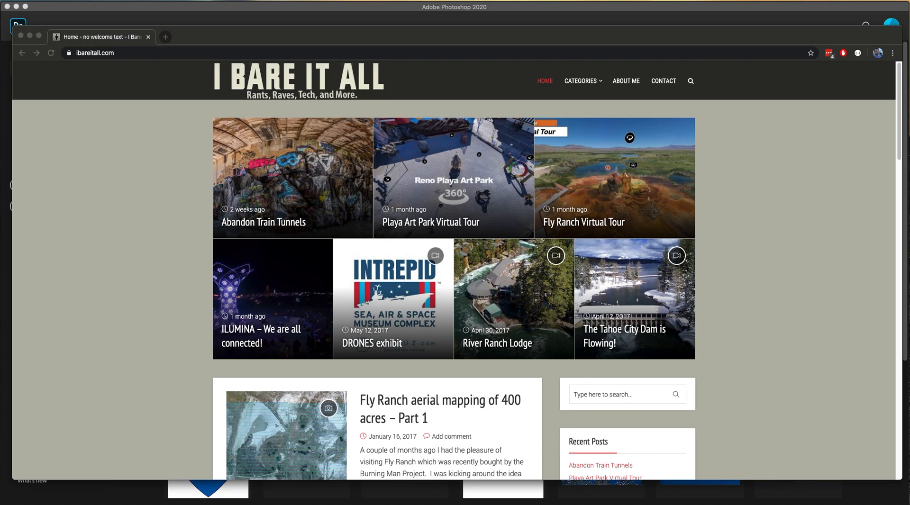
{"action": "mouse_move", "coordinate": [478, 249]}
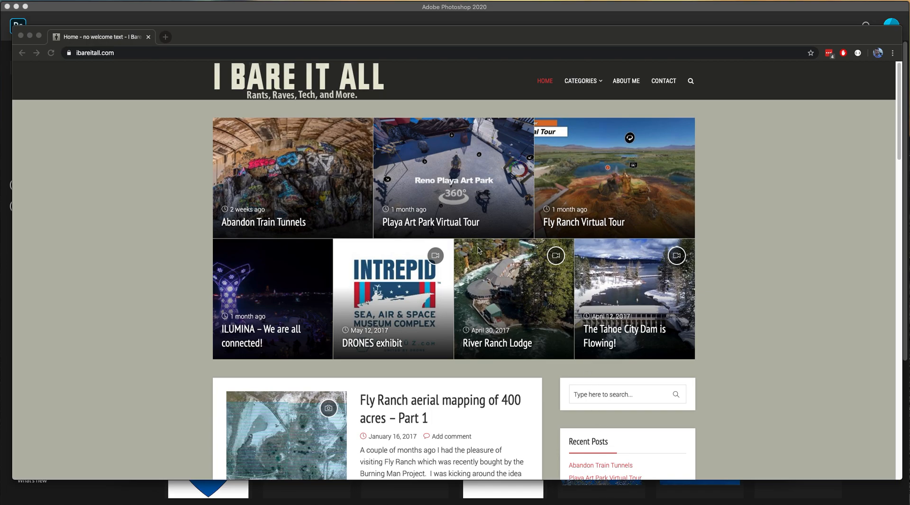
{"action": "mouse_move", "coordinate": [310, 10]}
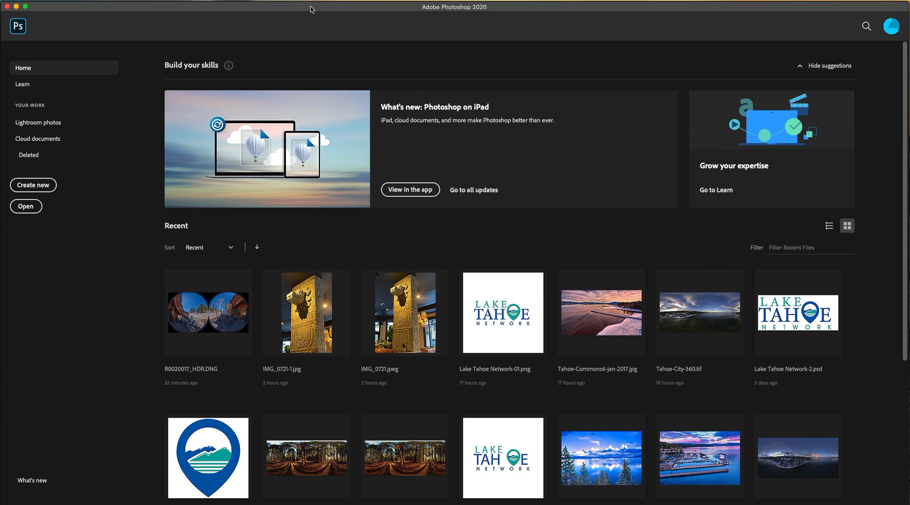
{"action": "mouse_move", "coordinate": [303, 50]}
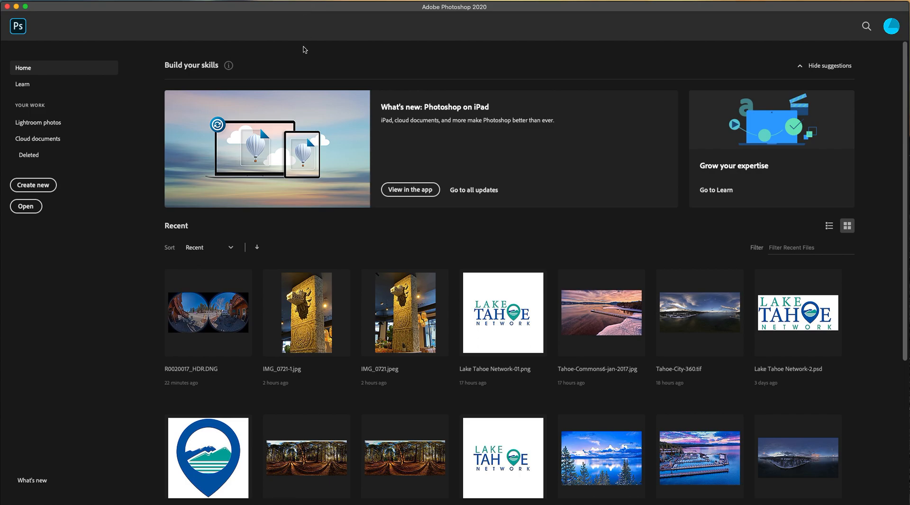
{"action": "mouse_move", "coordinate": [260, 503]}
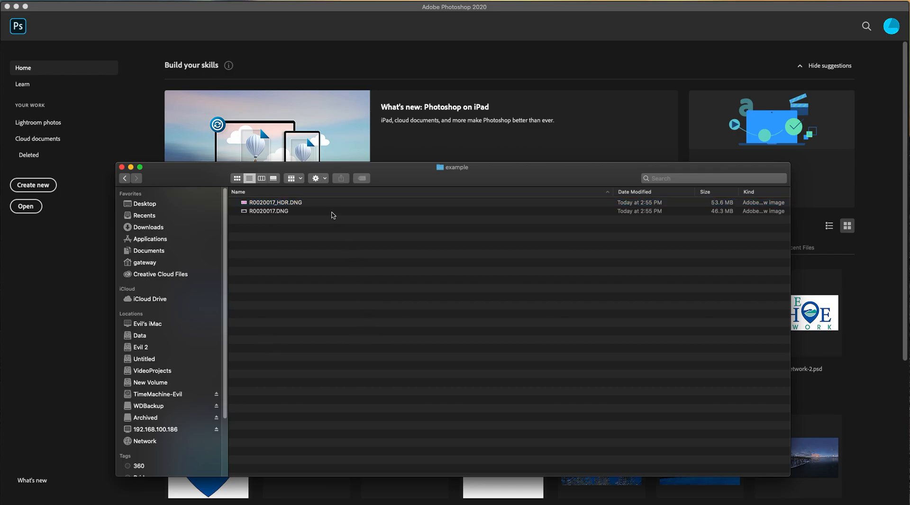
{"action": "mouse_move", "coordinate": [337, 234]}
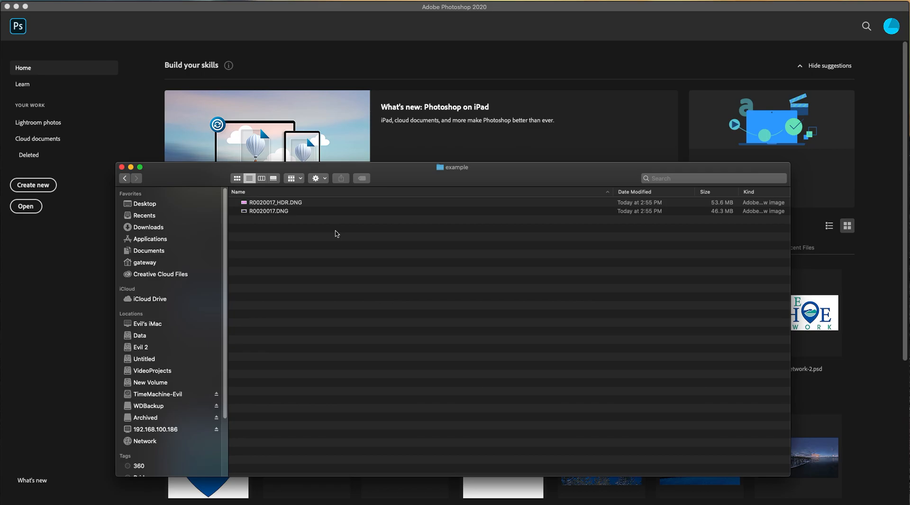
{"action": "mouse_move", "coordinate": [327, 246]}
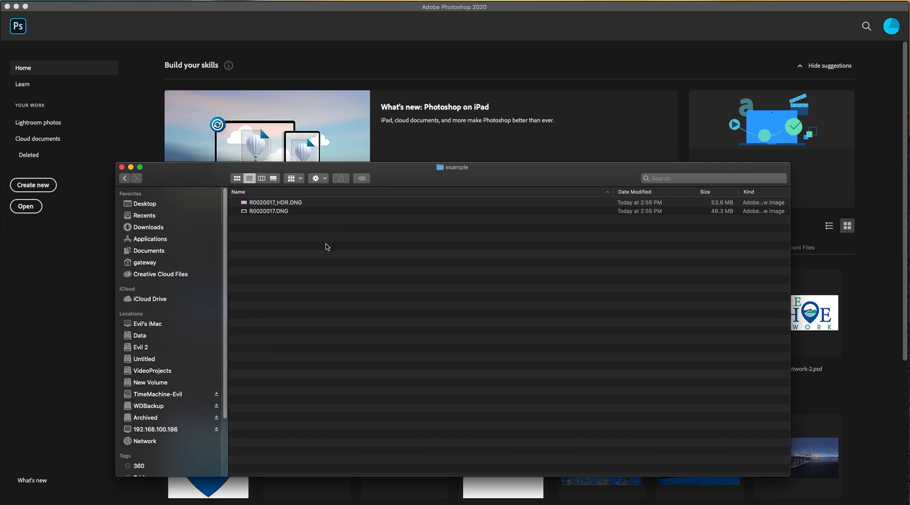
Select R0020017.DNG and R0020017_HDR.DNG in Finder and open both with Photoshop 2020.
{"action": "left_click", "coordinate": [268, 210]}
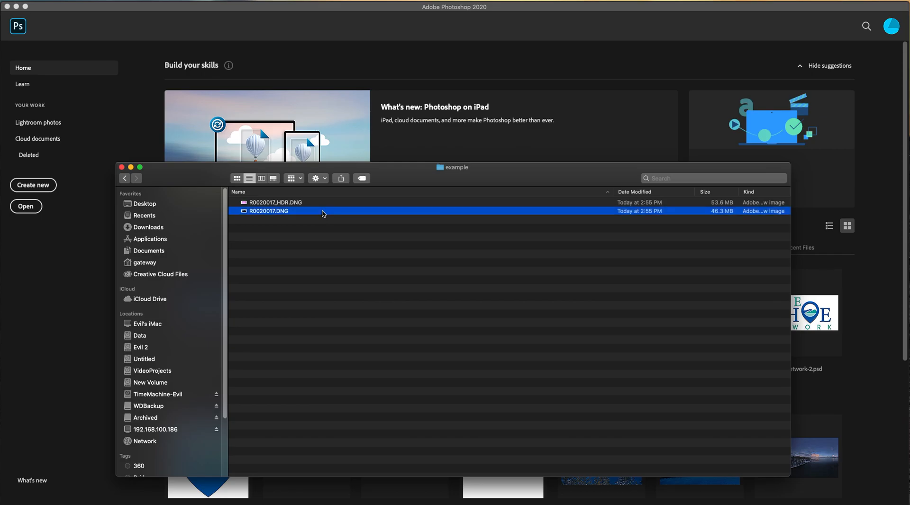
{"action": "mouse_move", "coordinate": [290, 266]}
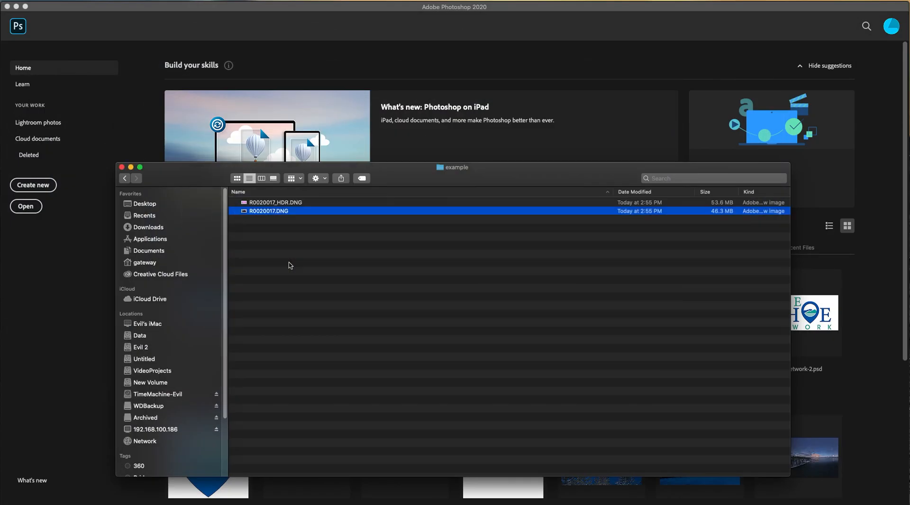
{"action": "left_click", "coordinate": [276, 202]}
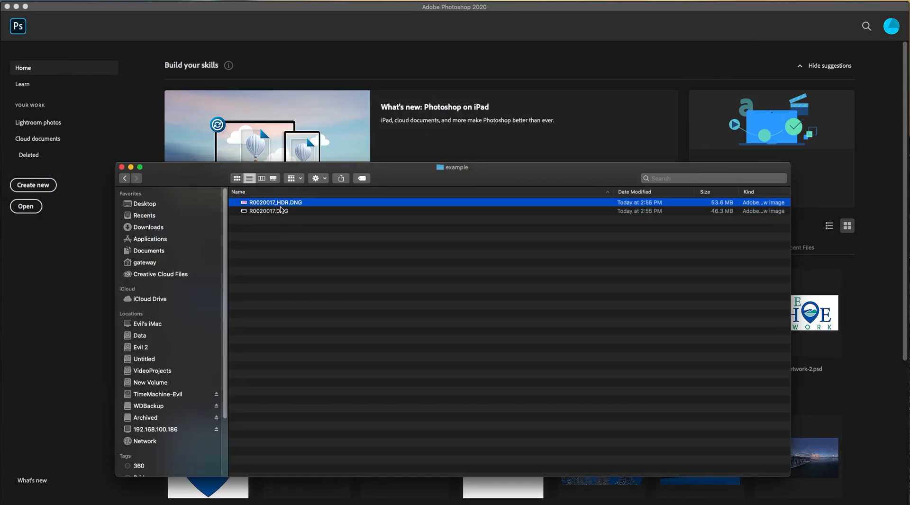
{"action": "mouse_move", "coordinate": [300, 263]}
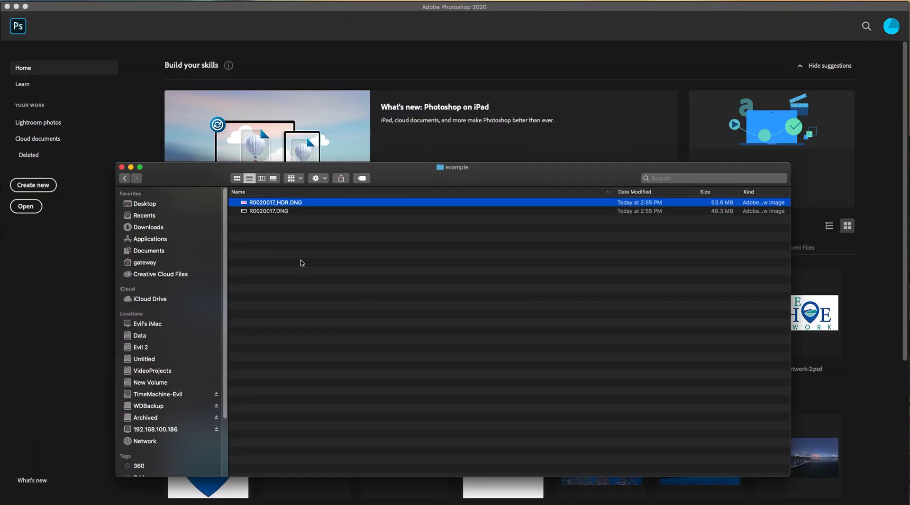
{"action": "right_click", "coordinate": [274, 211]}
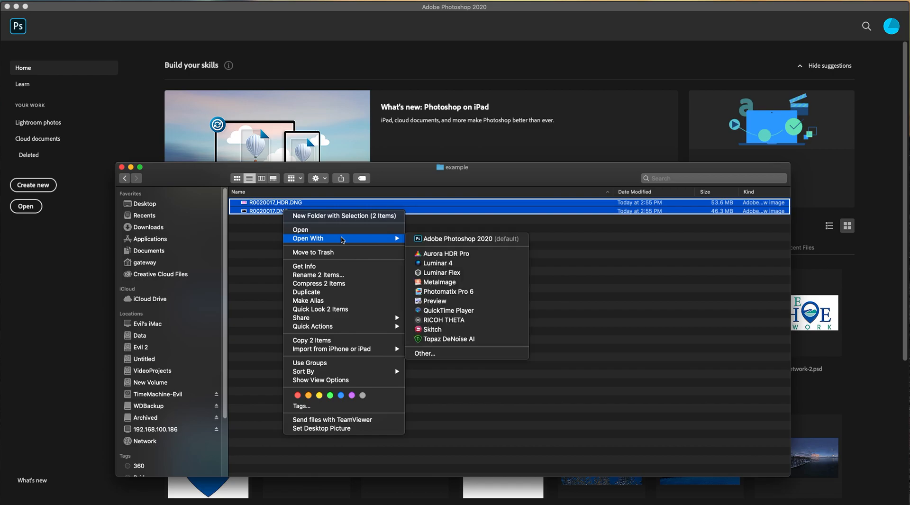
{"action": "left_click", "coordinate": [458, 238]}
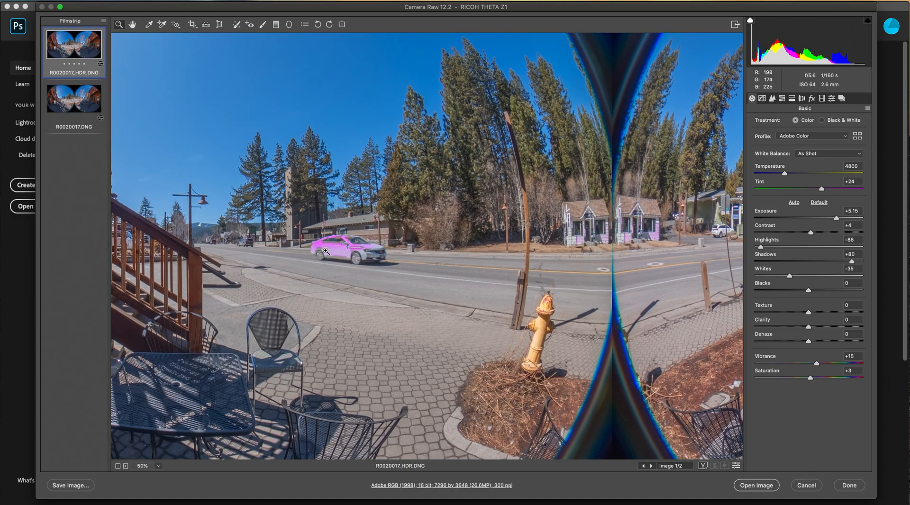
{"action": "mouse_move", "coordinate": [339, 255]}
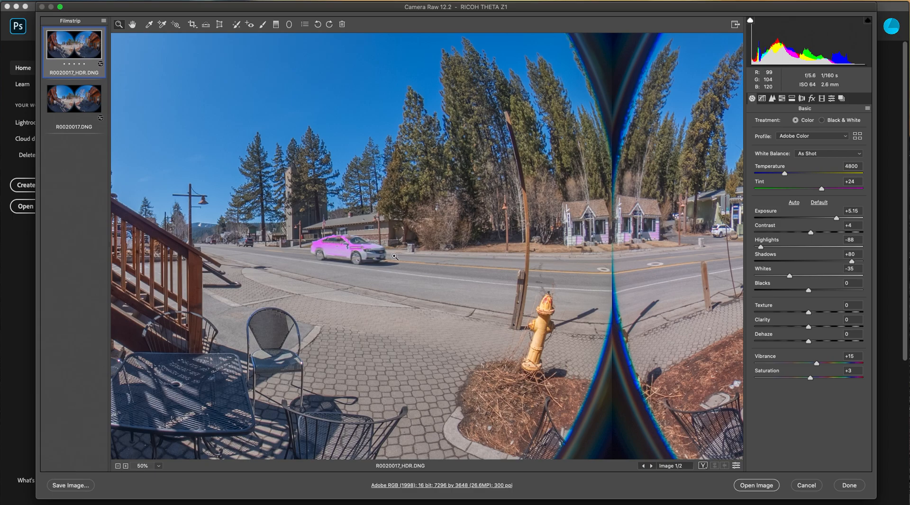
{"action": "mouse_move", "coordinate": [633, 230]}
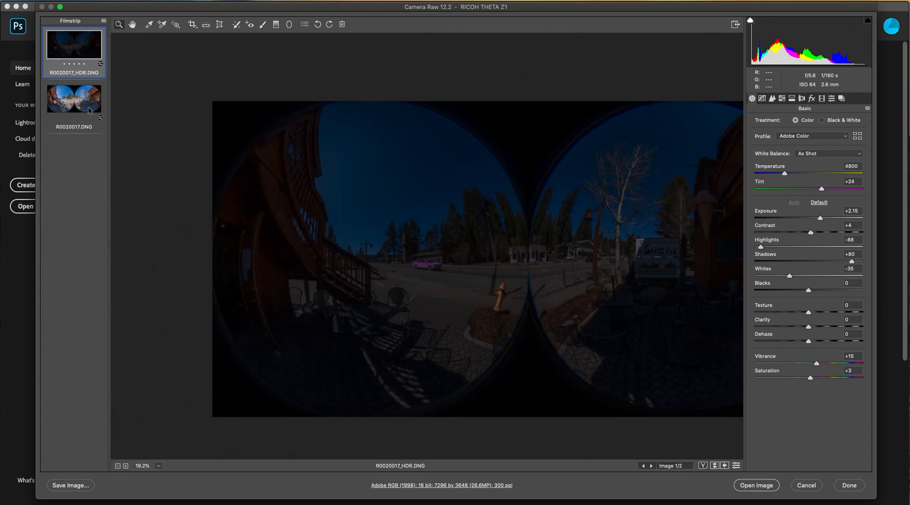
Apply Auto tone to R0020017.DNG (Exposure +1.16, Shadows +70), then try Auto on the HDR image.
{"action": "left_click", "coordinate": [74, 98]}
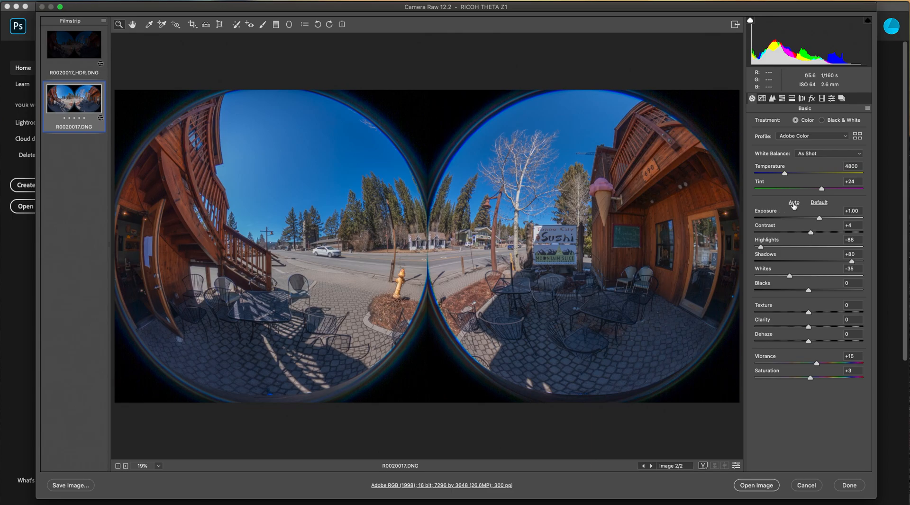
{"action": "left_click", "coordinate": [794, 202]}
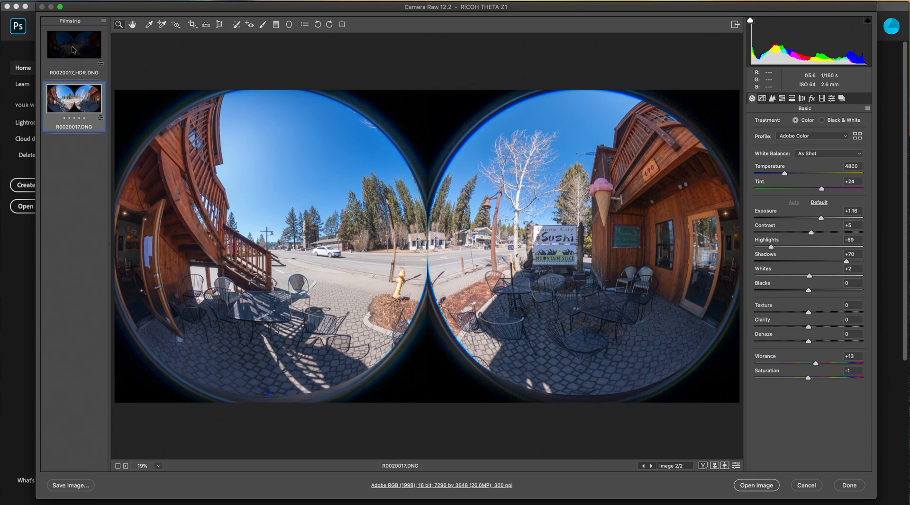
{"action": "left_click", "coordinate": [74, 44]}
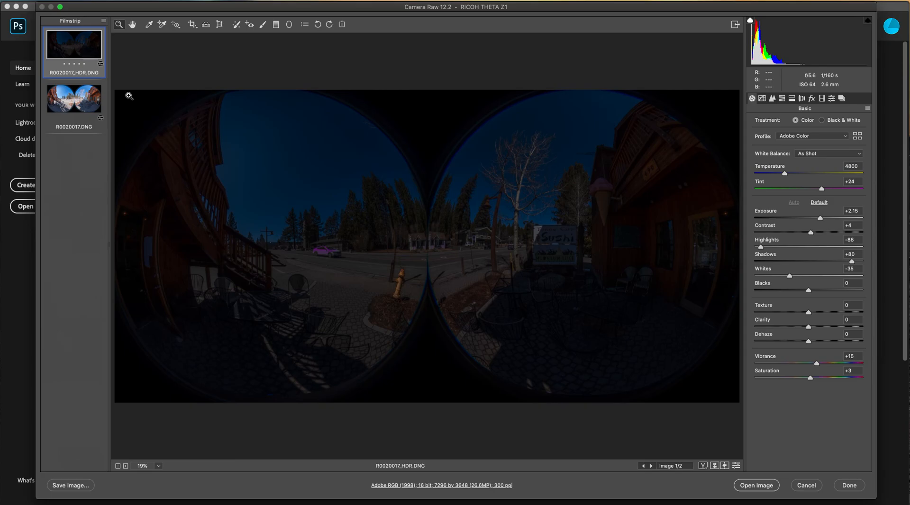
{"action": "mouse_move", "coordinate": [792, 207]}
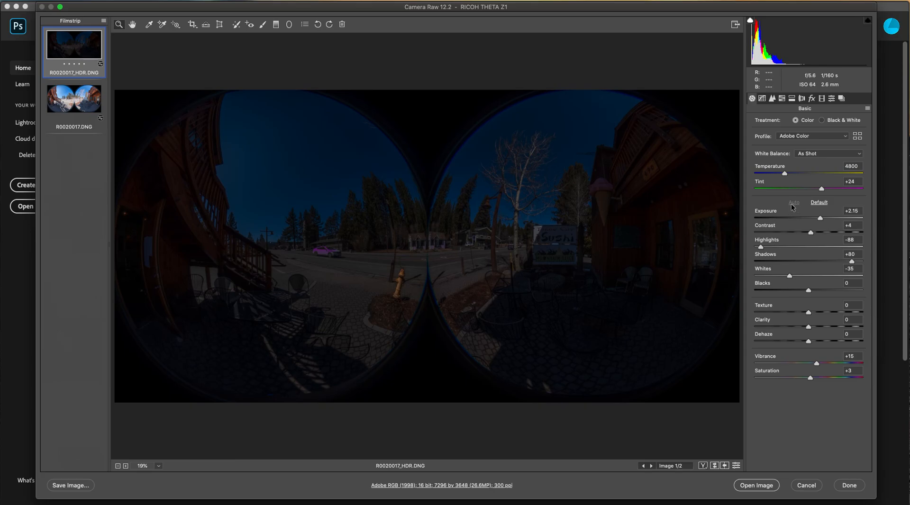
{"action": "mouse_move", "coordinate": [796, 207]}
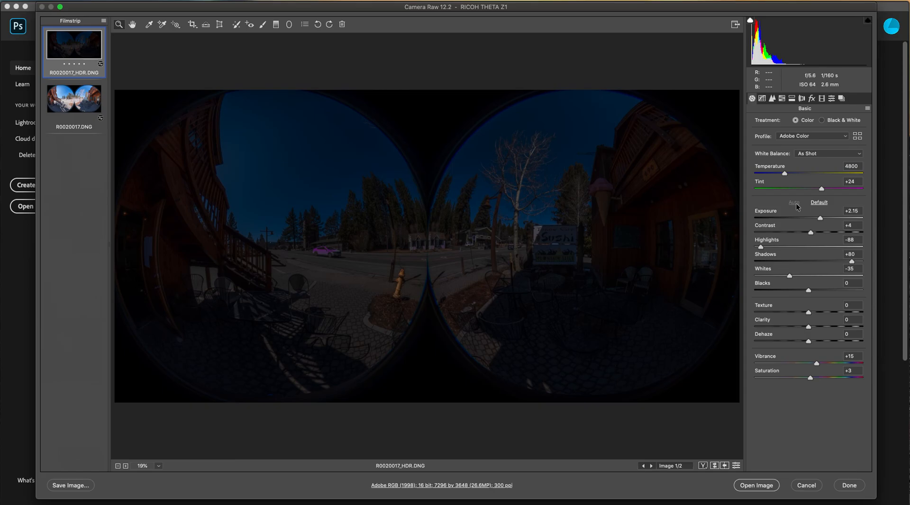
{"action": "left_click", "coordinate": [866, 108]}
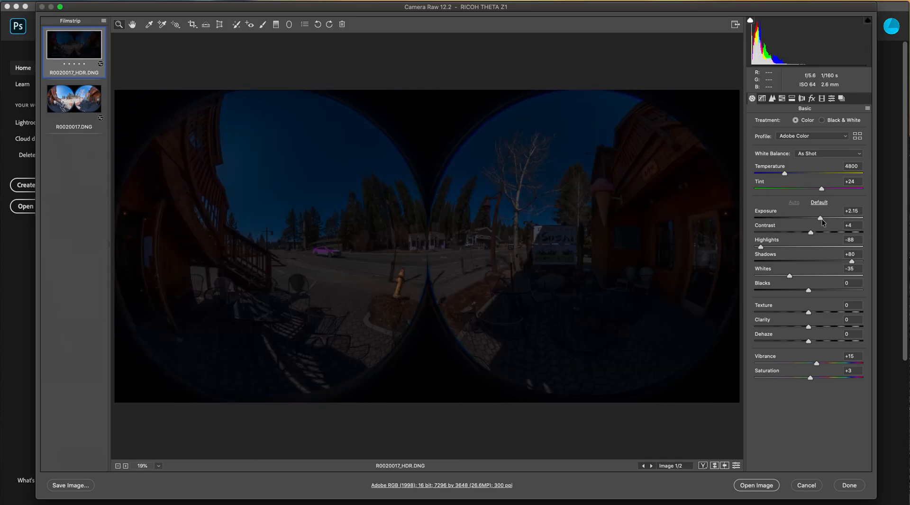
Raise the HDR image's exposure to about +5.35 and lower its highlights slightly.
{"action": "left_click_drag", "start_coordinate": [820, 218], "coordinate": [836, 218]}
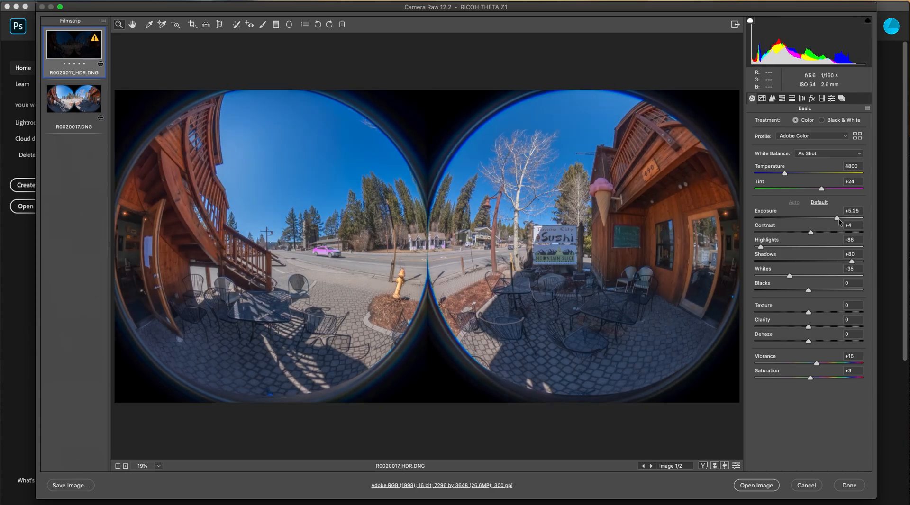
{"action": "left_click_drag", "start_coordinate": [836, 220], "coordinate": [838, 220]}
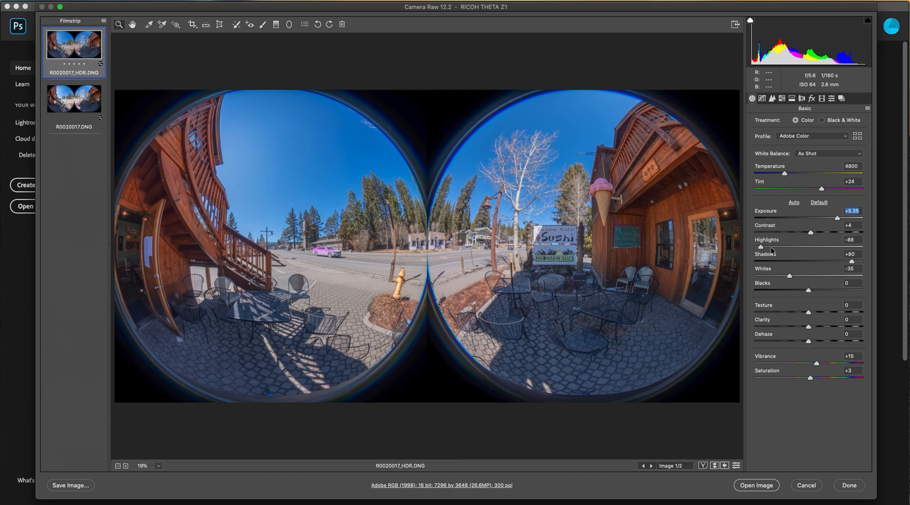
{"action": "left_click_drag", "start_coordinate": [765, 246], "coordinate": [762, 246]}
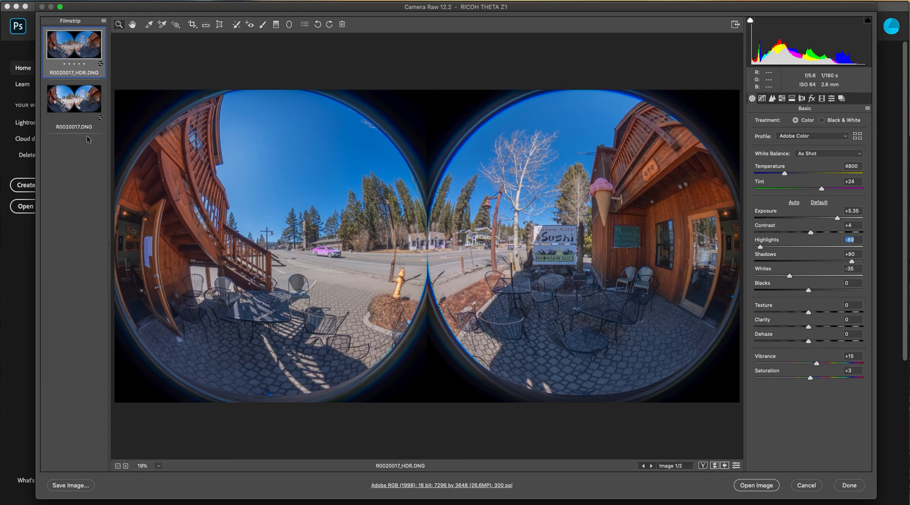
Lower R0020017.DNG's exposure to +0.70 and compare it against the HDR image.
{"action": "left_click", "coordinate": [74, 99]}
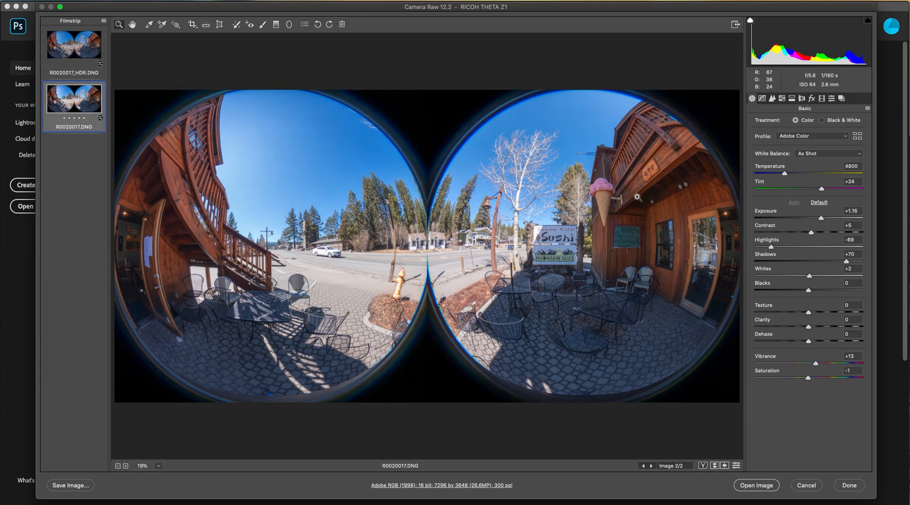
{"action": "left_click_drag", "start_coordinate": [829, 219], "coordinate": [817, 219]}
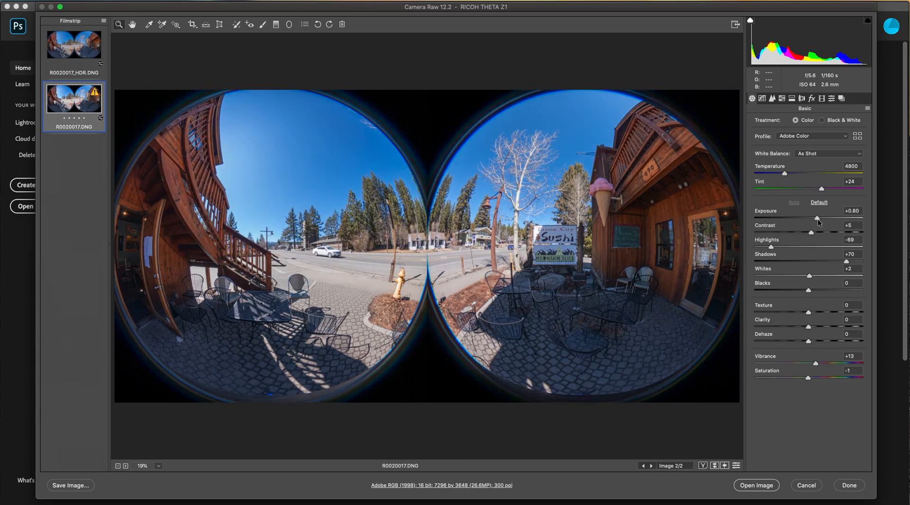
{"action": "left_click", "coordinate": [74, 44]}
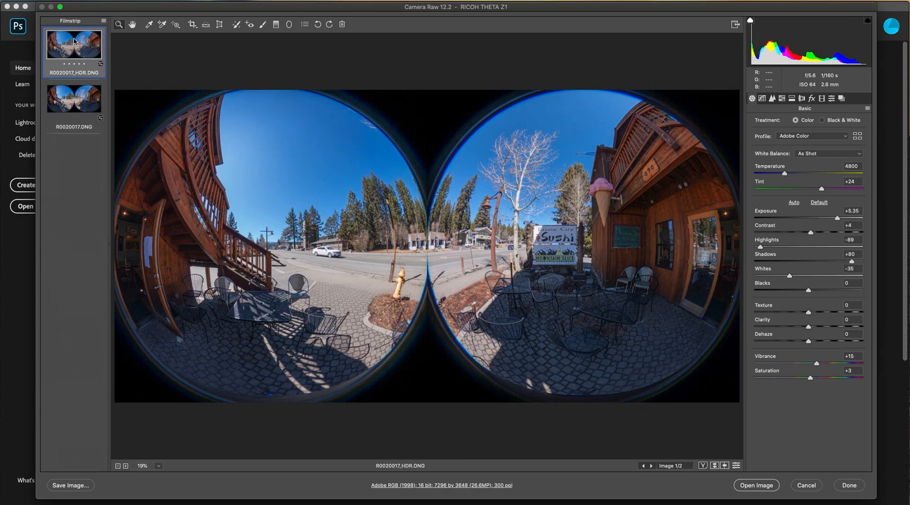
{"action": "left_click", "coordinate": [73, 98]}
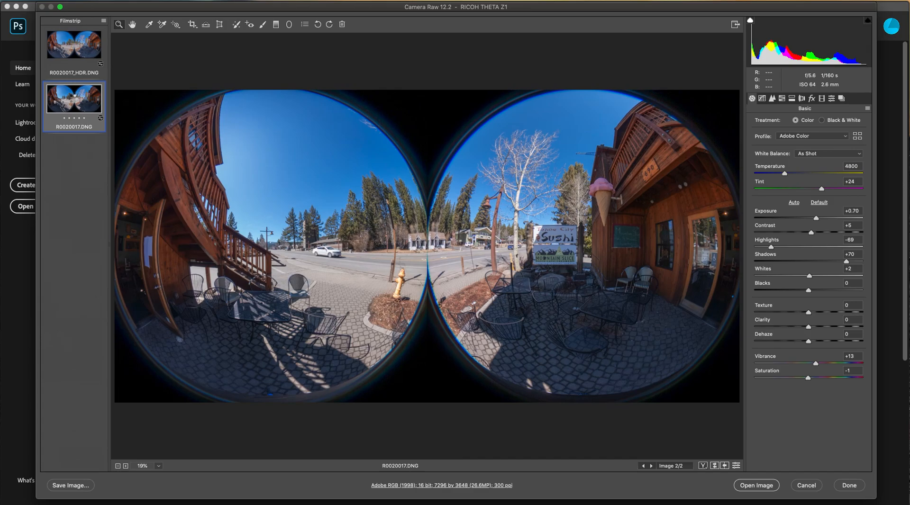
{"action": "left_click", "coordinate": [74, 43]}
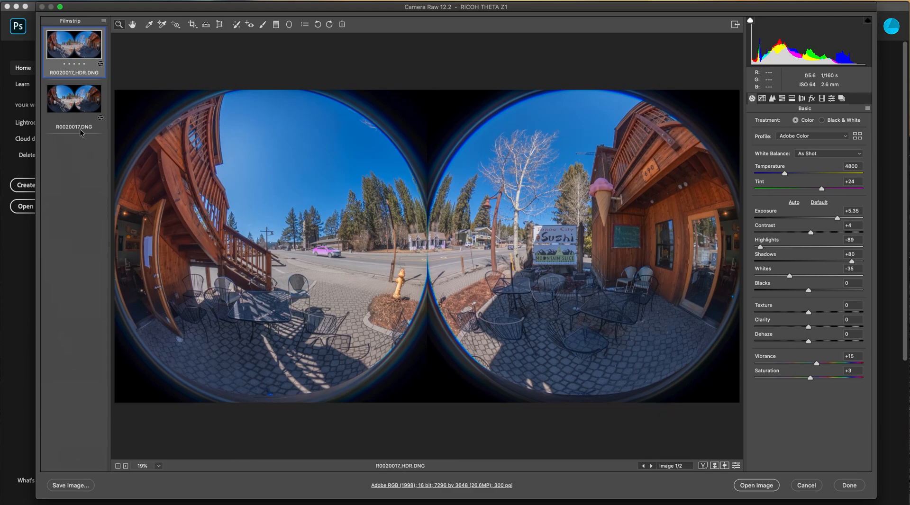
{"action": "mouse_move", "coordinate": [748, 329]}
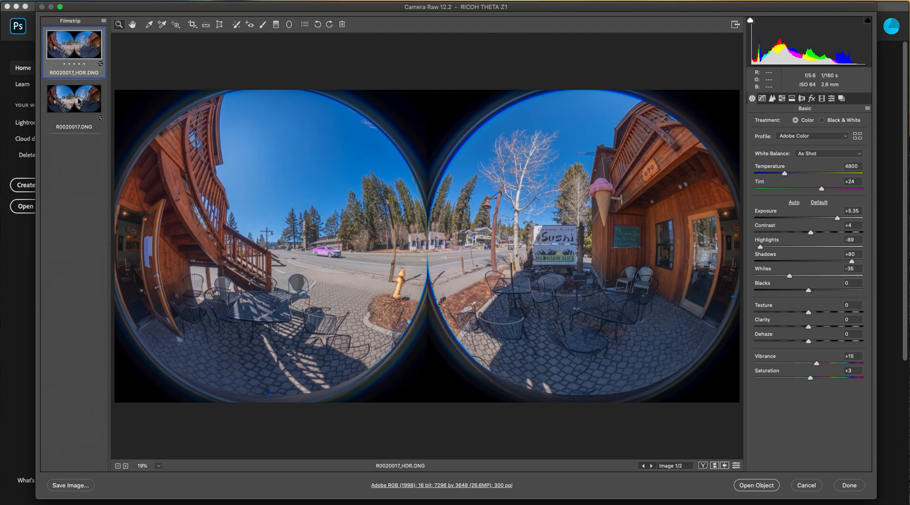
Select both filmstrip images and open them into Photoshop as smart objects.
{"action": "left_click", "coordinate": [74, 97]}
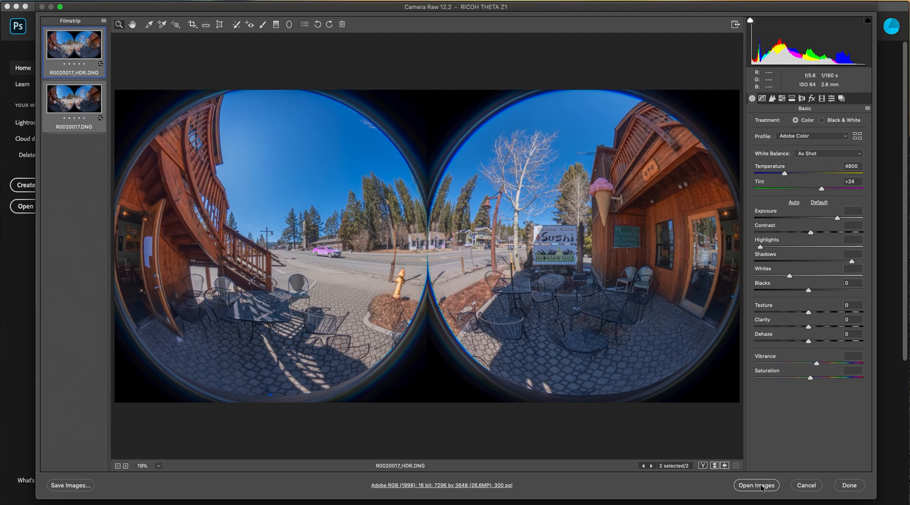
{"action": "mouse_move", "coordinate": [759, 420]}
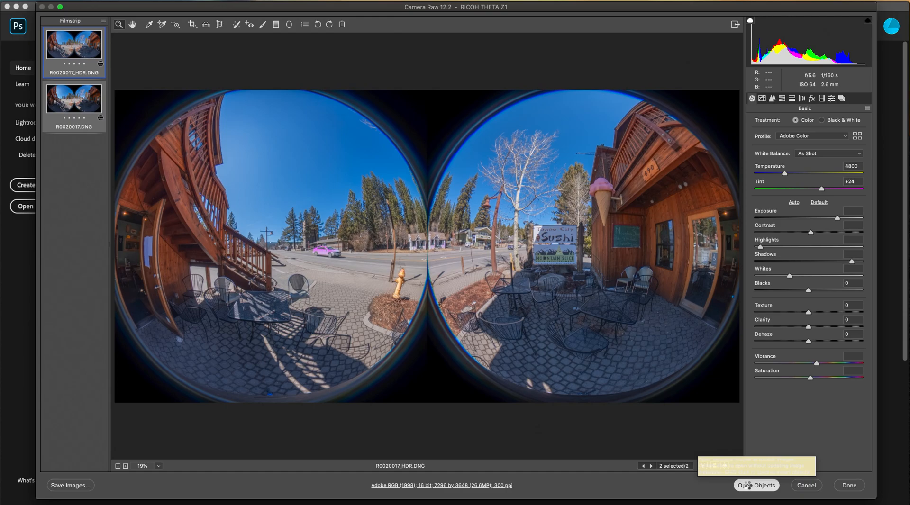
{"action": "left_click", "coordinate": [755, 485]}
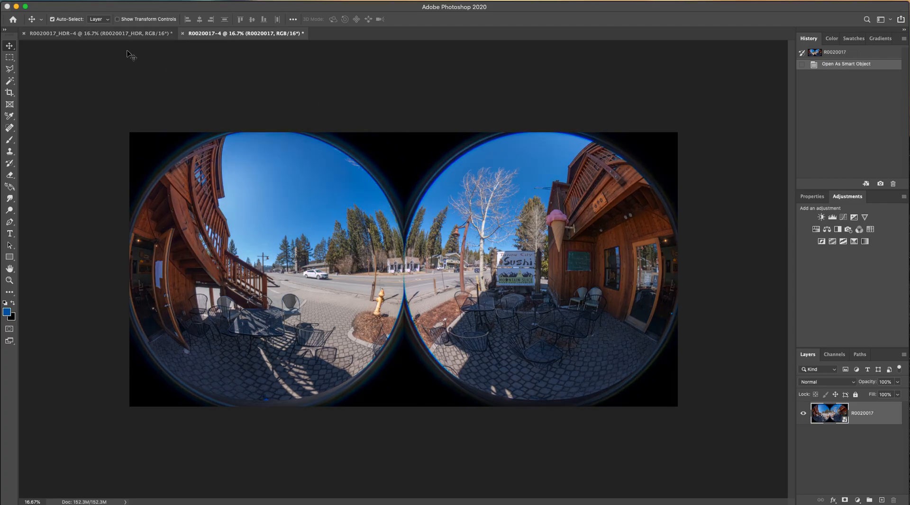
Drag the HDR layer into the R0020017 document, align it, and toggle its visibility to compare.
{"action": "left_click", "coordinate": [95, 33]}
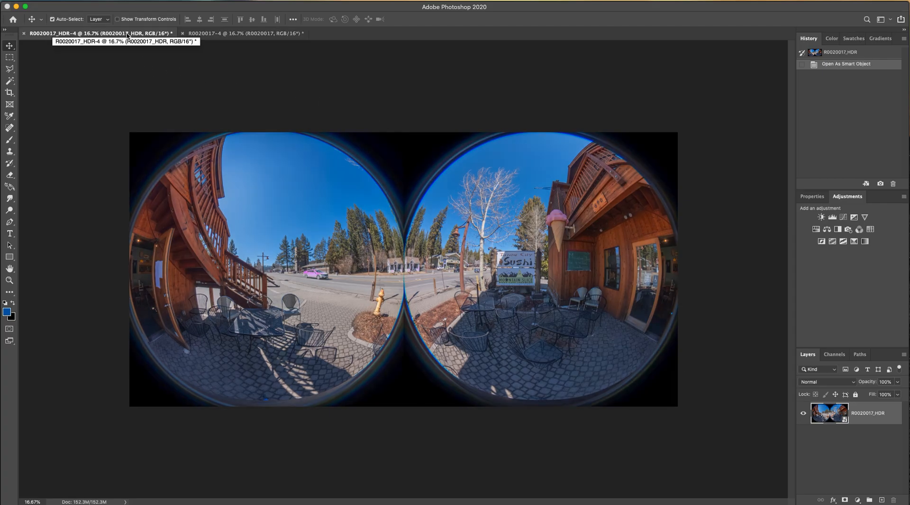
{"action": "left_click", "coordinate": [244, 33]}
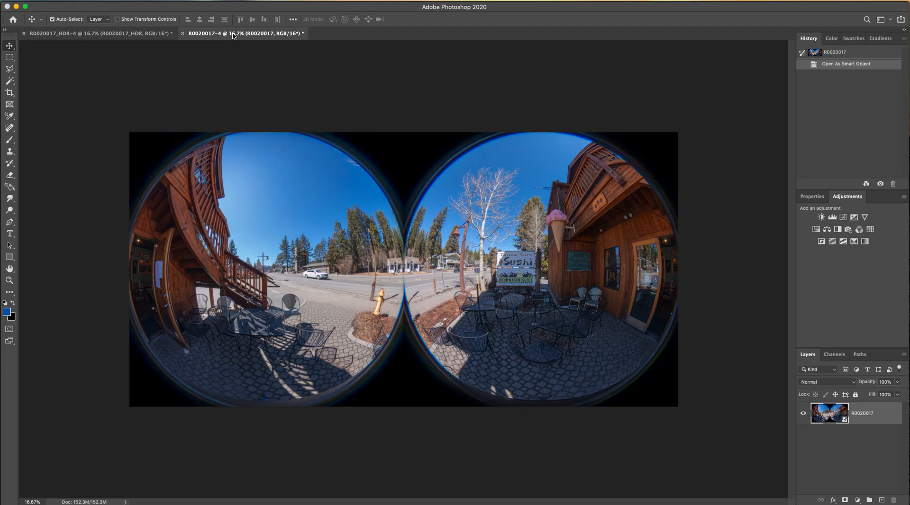
{"action": "mouse_move", "coordinate": [98, 33]}
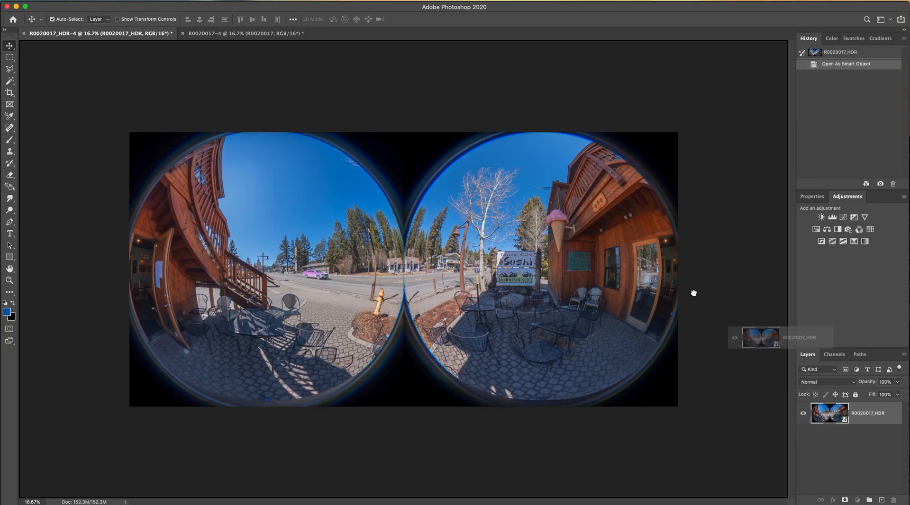
{"action": "left_click", "coordinate": [244, 33]}
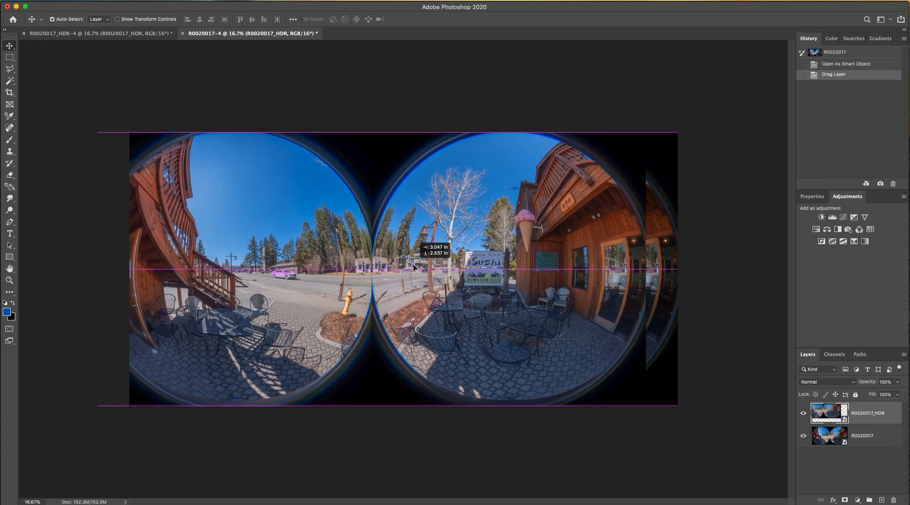
{"action": "left_click_drag", "start_coordinate": [411, 266], "coordinate": [436, 254]}
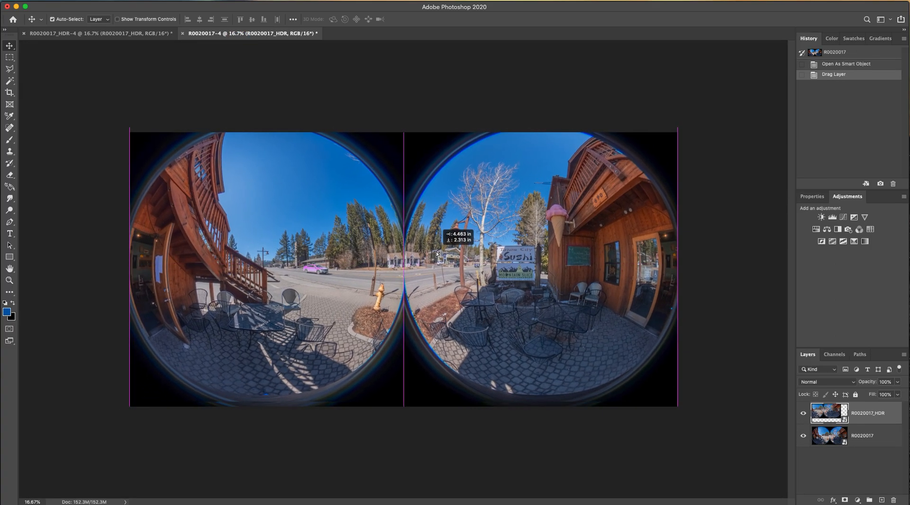
{"action": "left_click_drag", "start_coordinate": [438, 255], "coordinate": [432, 258]}
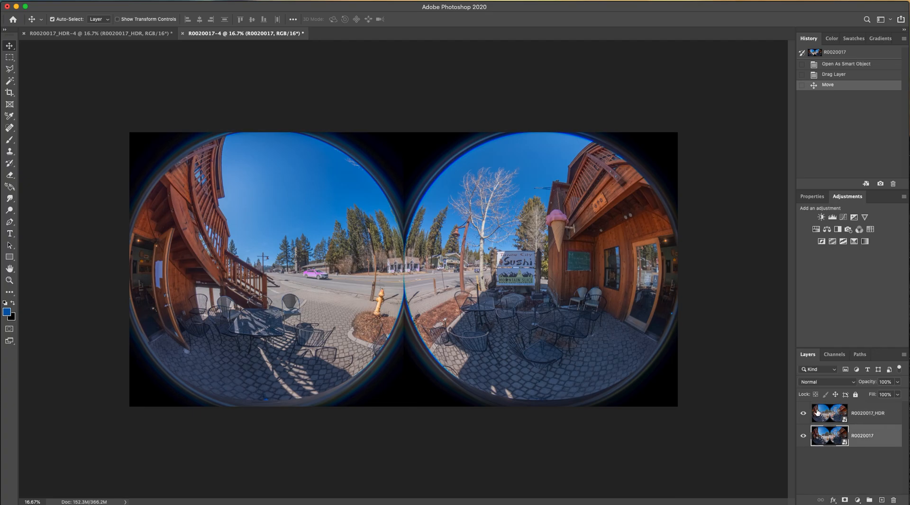
{"action": "left_click", "coordinate": [804, 412]}
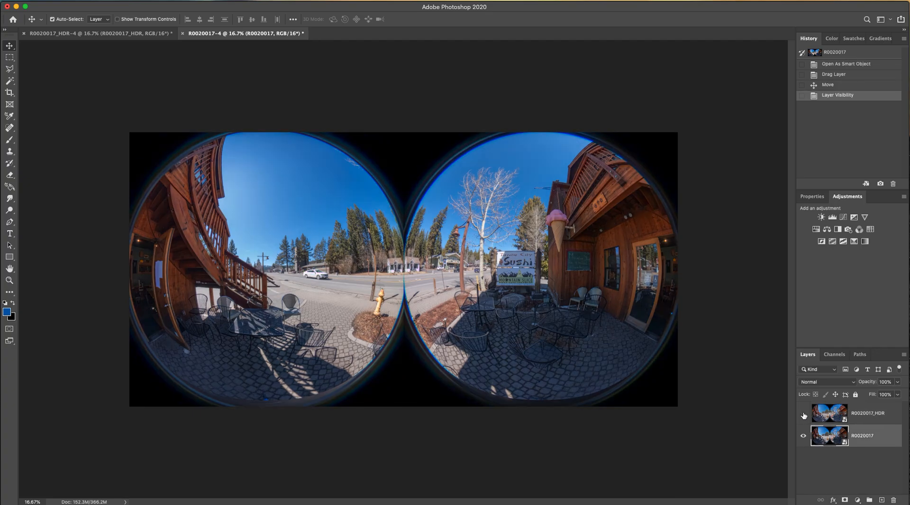
{"action": "left_click", "coordinate": [804, 415]}
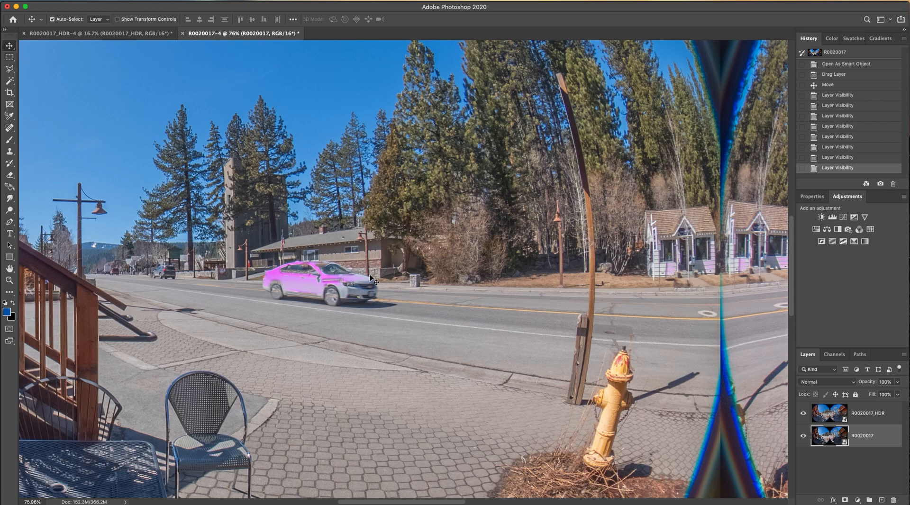
{"action": "mouse_move", "coordinate": [370, 288]}
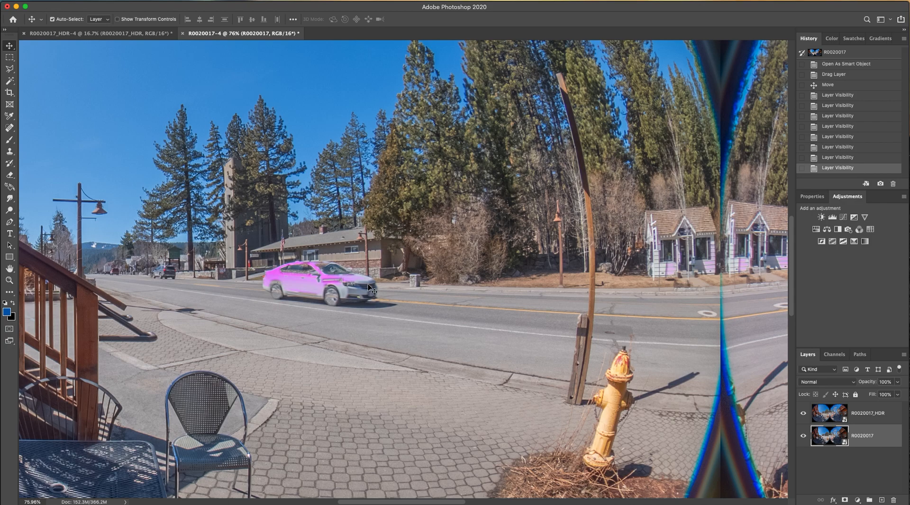
{"action": "left_click", "coordinate": [864, 412]}
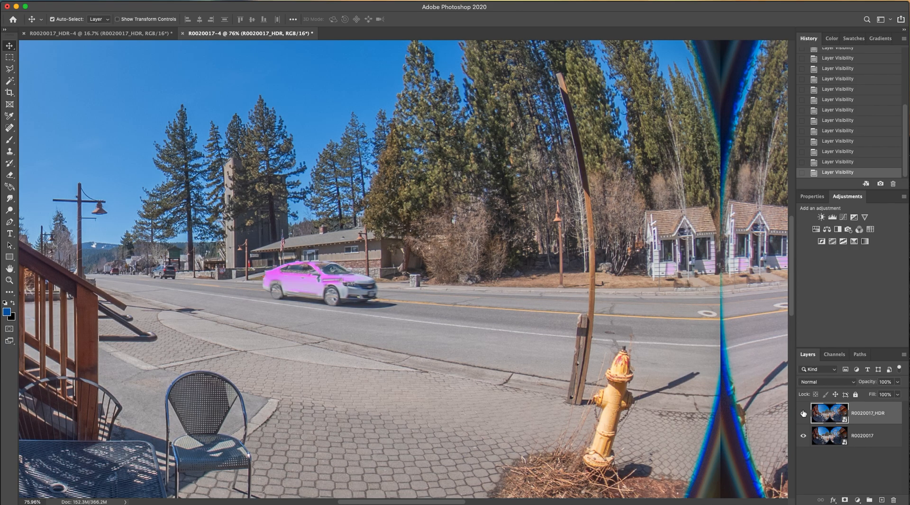
{"action": "left_click", "coordinate": [803, 413]}
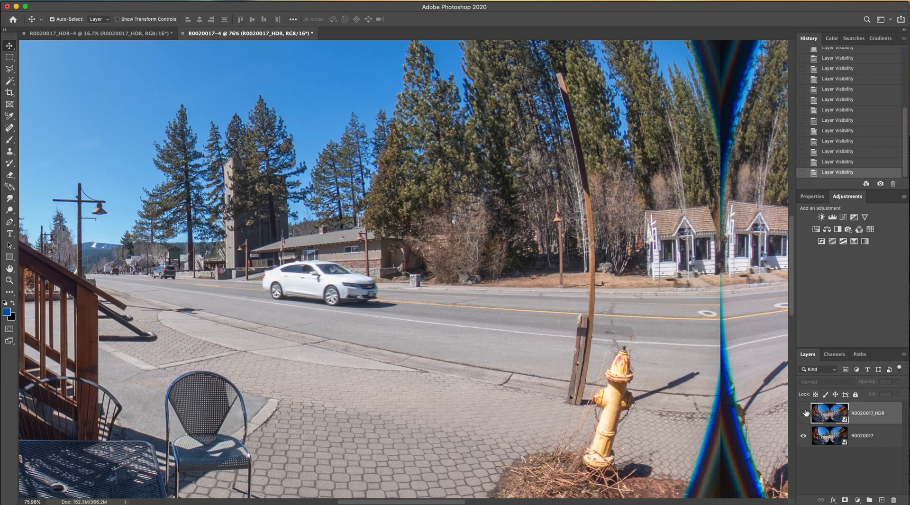
{"action": "left_click", "coordinate": [803, 413]}
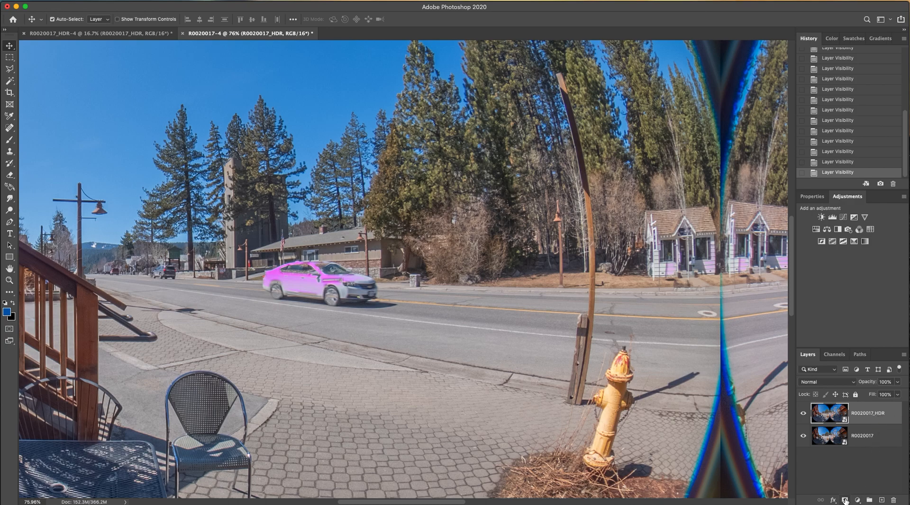
Add a white layer mask to the R0020017_HDR layer.
{"action": "left_click", "coordinate": [845, 500]}
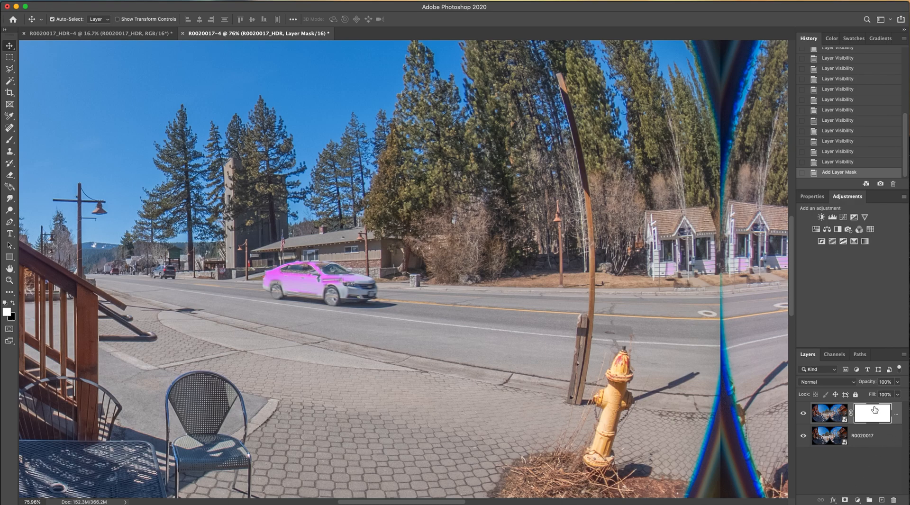
{"action": "mouse_move", "coordinate": [655, 403]}
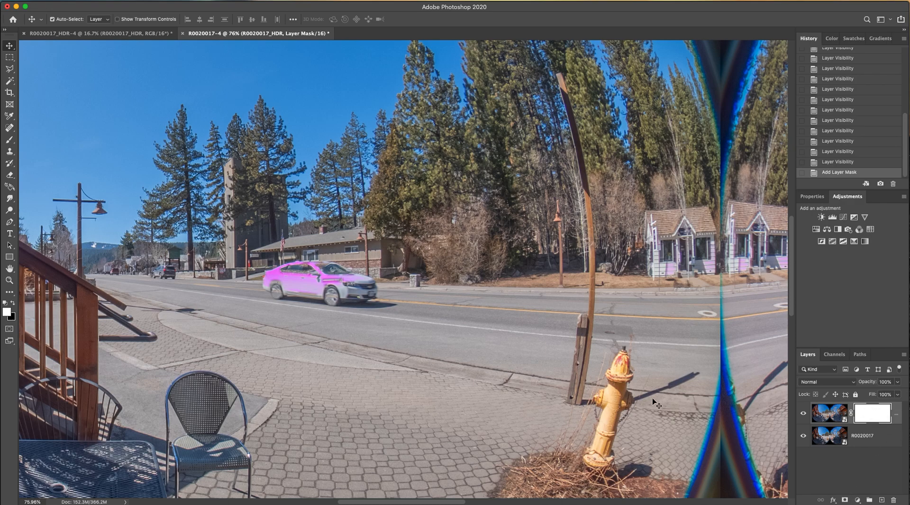
{"action": "mouse_move", "coordinate": [145, 336]}
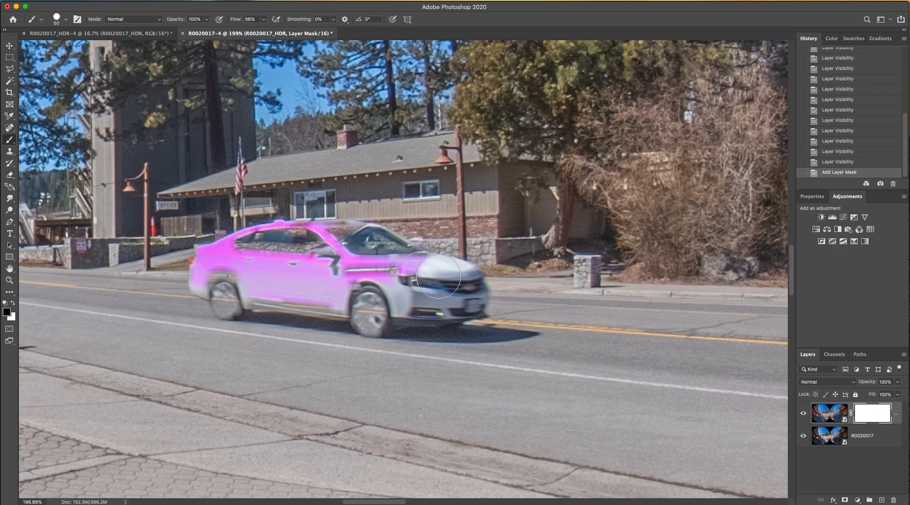
Brush the HDR layer mask over the white car to remove its pink tint.
{"action": "left_click_drag", "start_coordinate": [437, 277], "coordinate": [375, 249]}
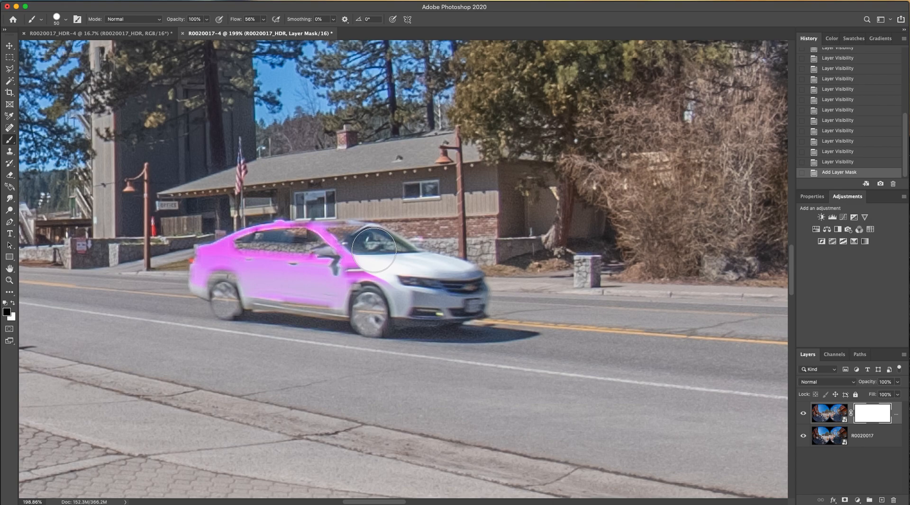
{"action": "left_click_drag", "start_coordinate": [375, 249], "coordinate": [316, 267]}
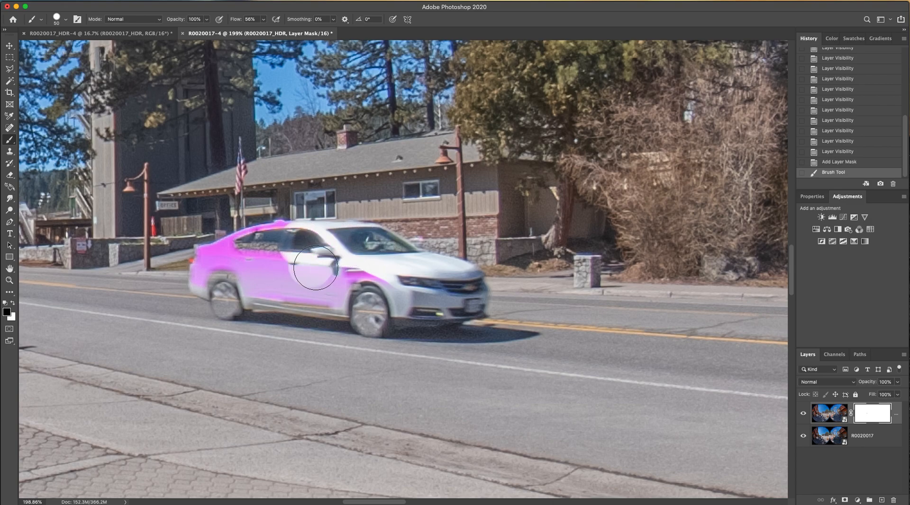
{"action": "left_click_drag", "start_coordinate": [316, 267], "coordinate": [313, 293]}
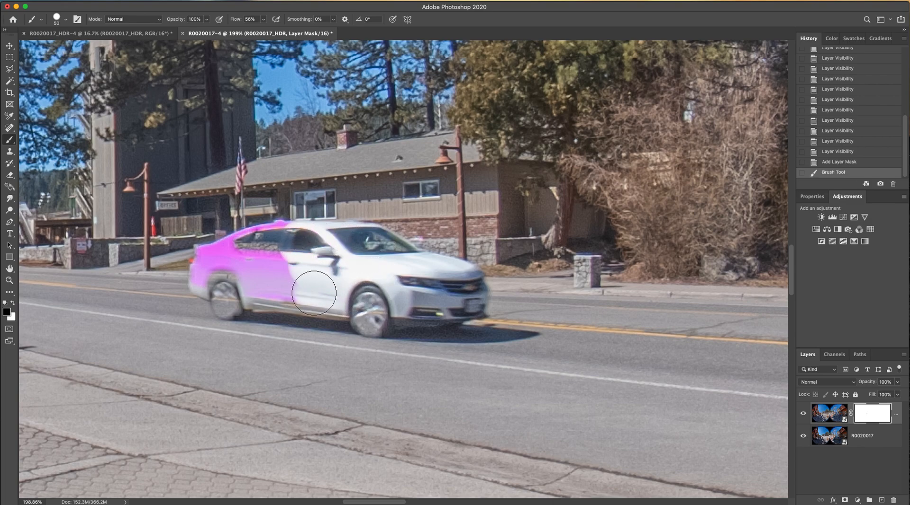
{"action": "left_click_drag", "start_coordinate": [313, 293], "coordinate": [238, 284]}
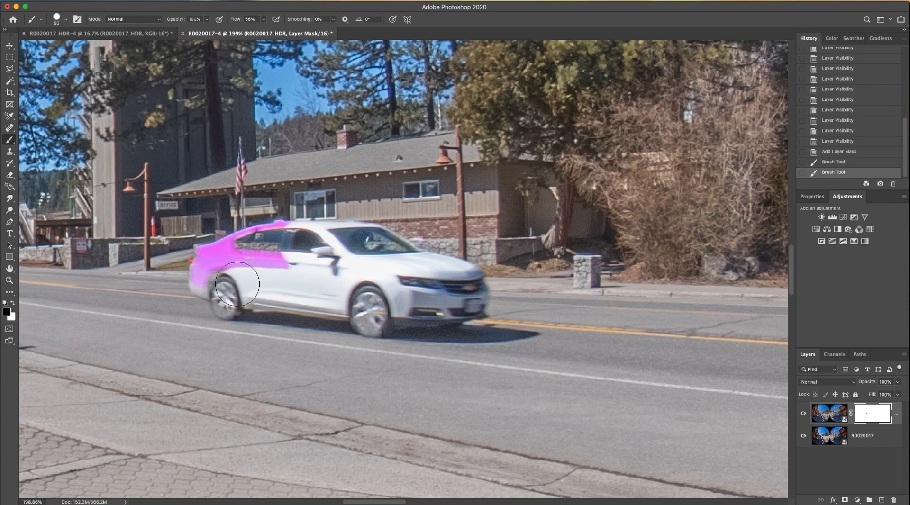
{"action": "left_click_drag", "start_coordinate": [235, 284], "coordinate": [259, 256]}
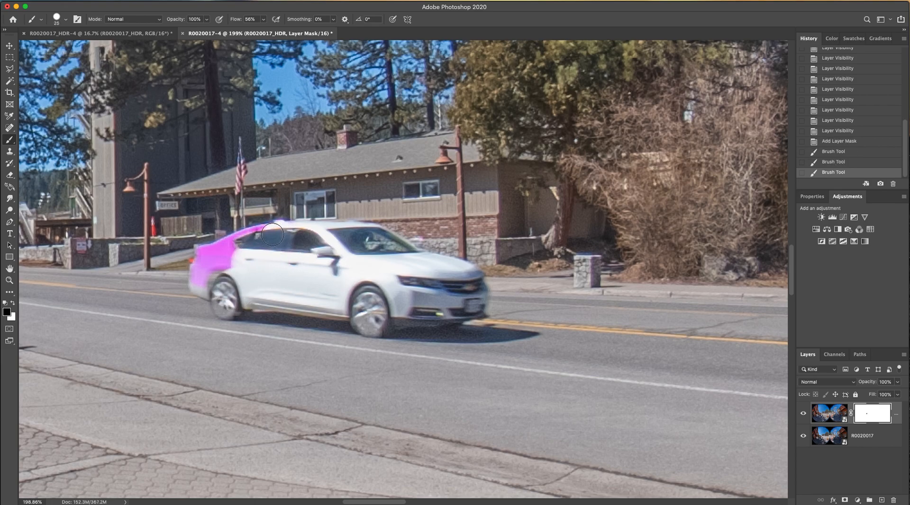
{"action": "left_click_drag", "start_coordinate": [269, 235], "coordinate": [203, 256]}
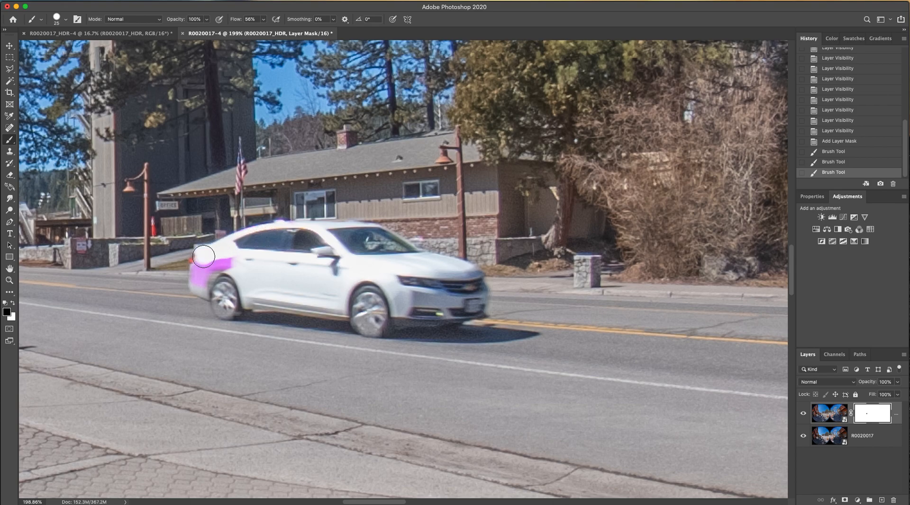
{"action": "left_click_drag", "start_coordinate": [203, 256], "coordinate": [237, 266]}
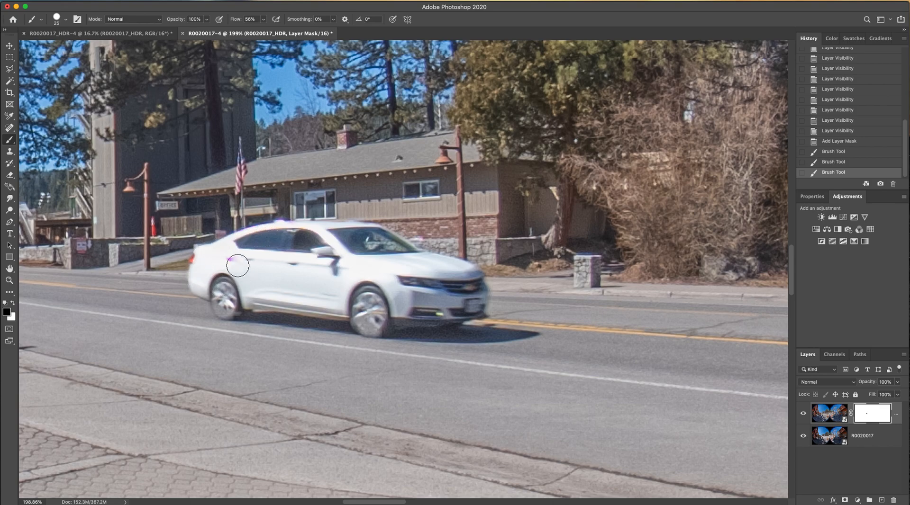
{"action": "left_click_drag", "start_coordinate": [235, 266], "coordinate": [224, 307]}
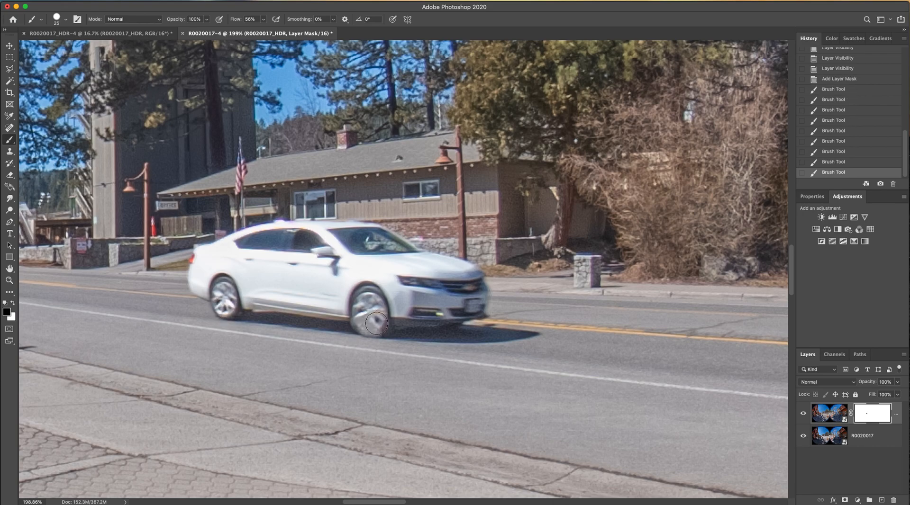
{"action": "mouse_move", "coordinate": [358, 308]}
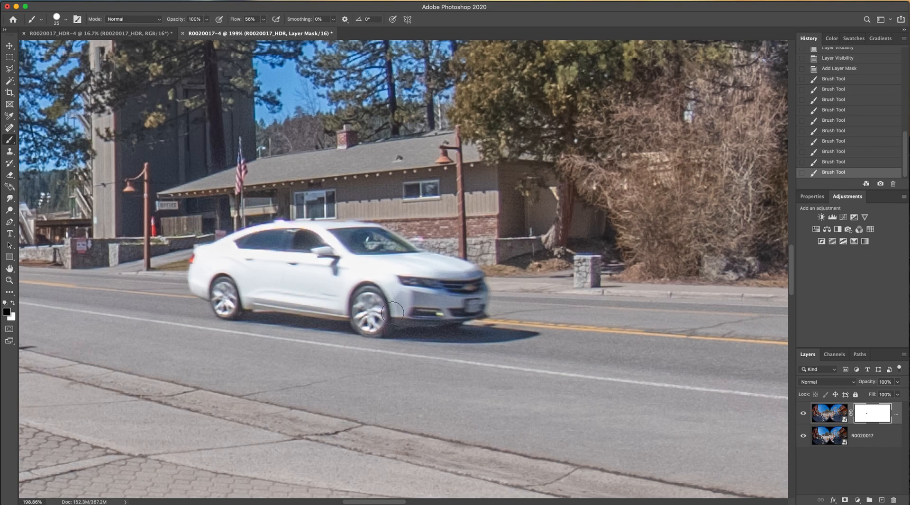
{"action": "left_click_drag", "start_coordinate": [392, 313], "coordinate": [470, 280]}
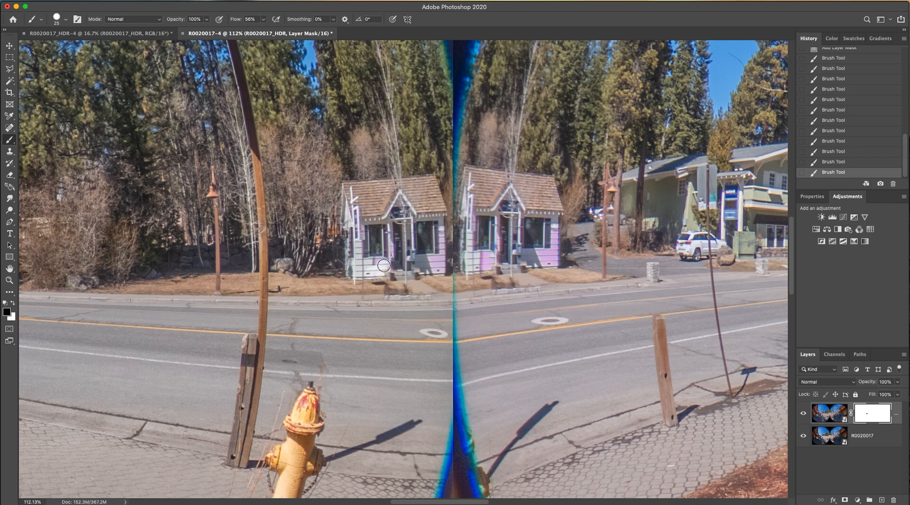
Brush the mask over the small roadside house to clear its pink fringe.
{"action": "left_click_drag", "start_coordinate": [383, 266], "coordinate": [360, 226]}
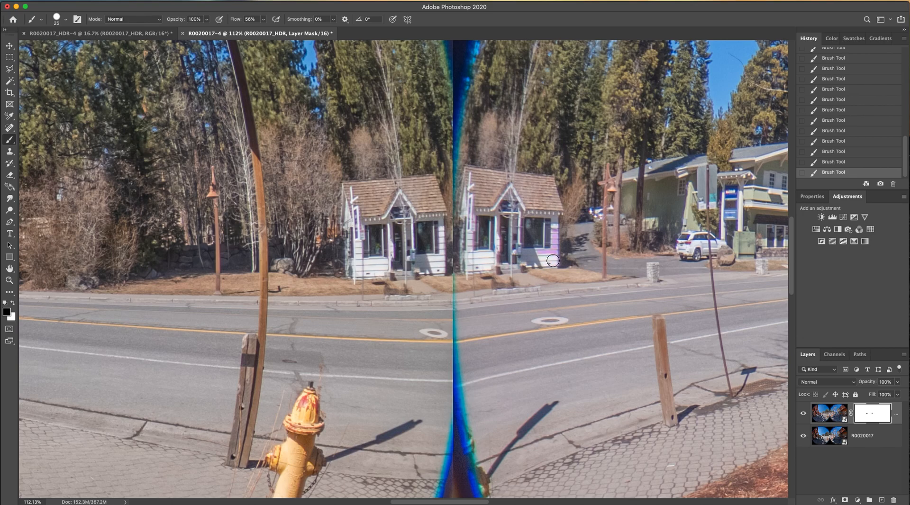
{"action": "left_click_drag", "start_coordinate": [551, 261], "coordinate": [519, 241]}
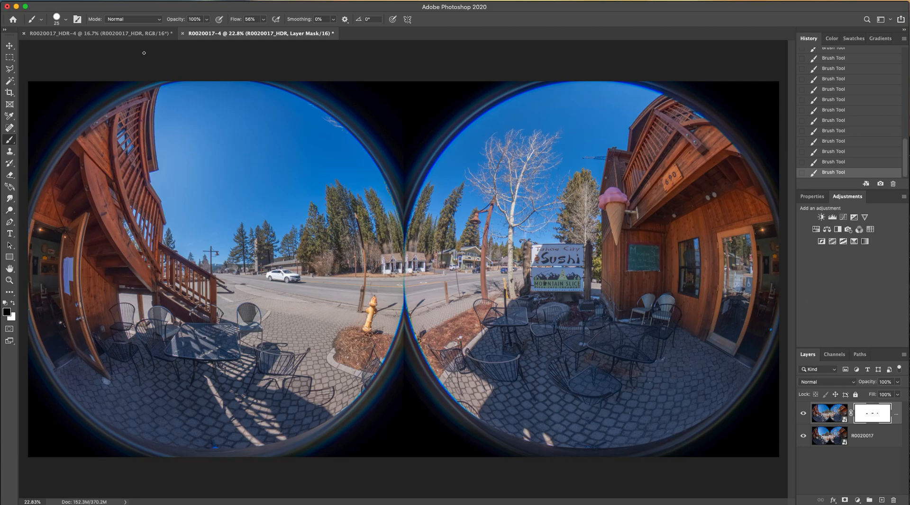
Save the layered document as a TIFF in the example folder.
{"action": "left_click", "coordinate": [11, 6]}
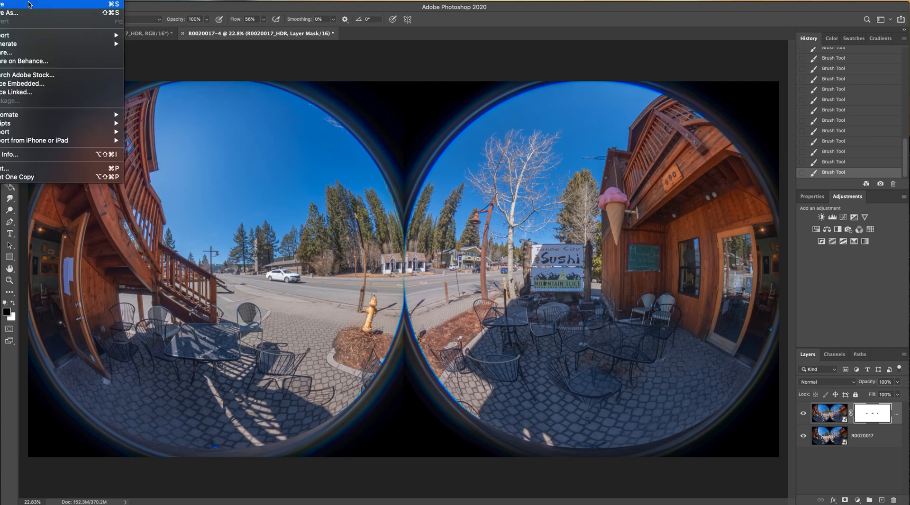
{"action": "mouse_move", "coordinate": [8, 13]}
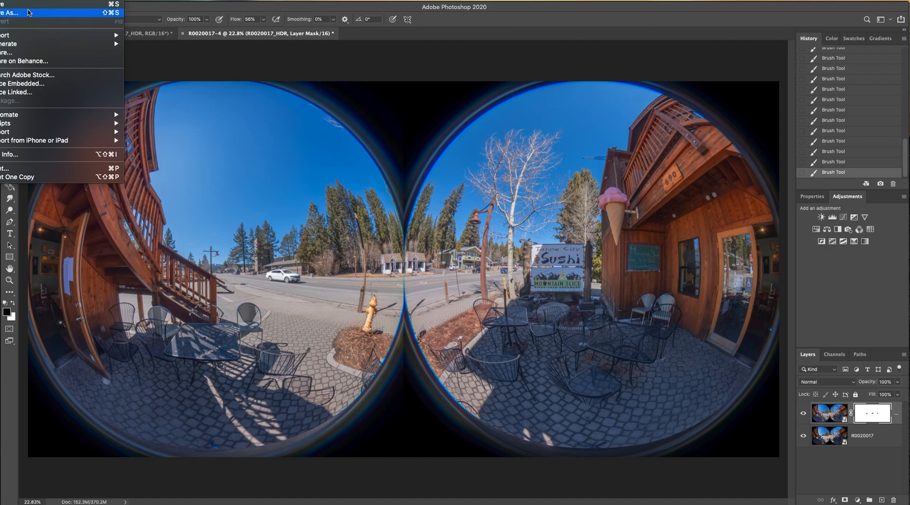
{"action": "left_click", "coordinate": [11, 13]}
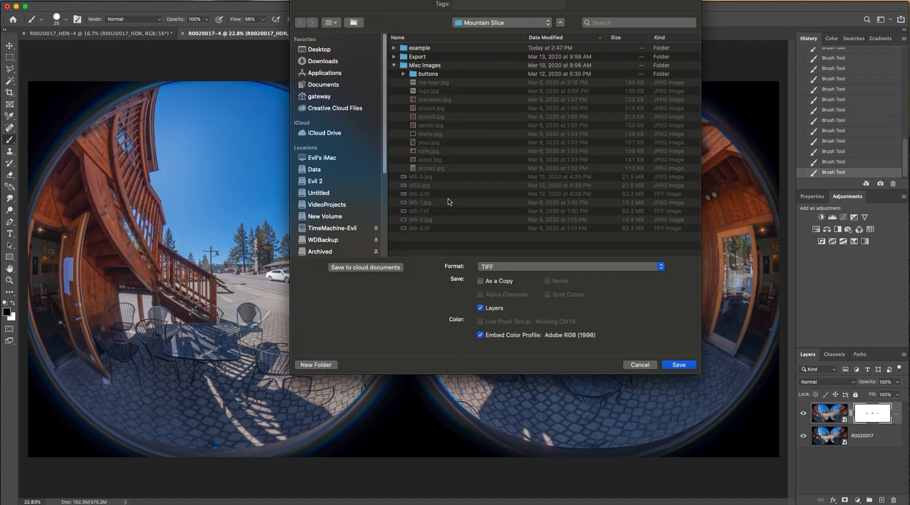
{"action": "double_click", "coordinate": [419, 48]}
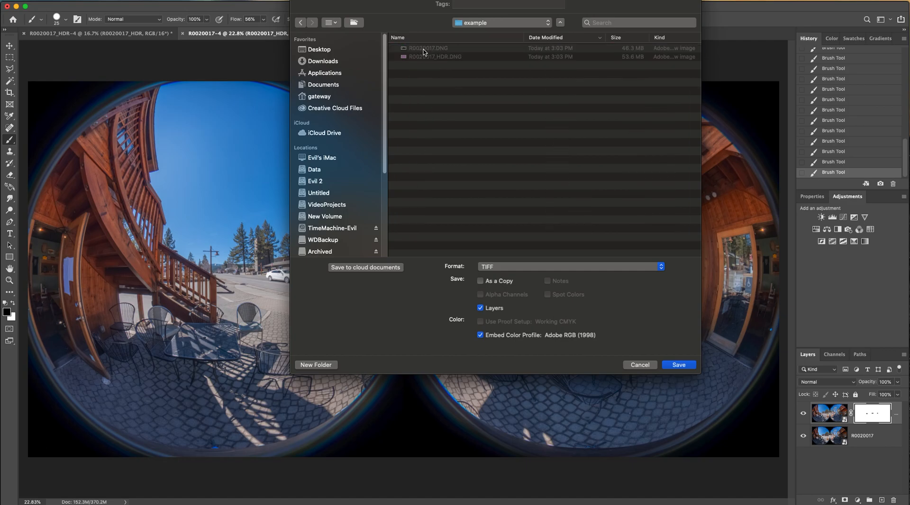
{"action": "mouse_move", "coordinate": [480, 339]}
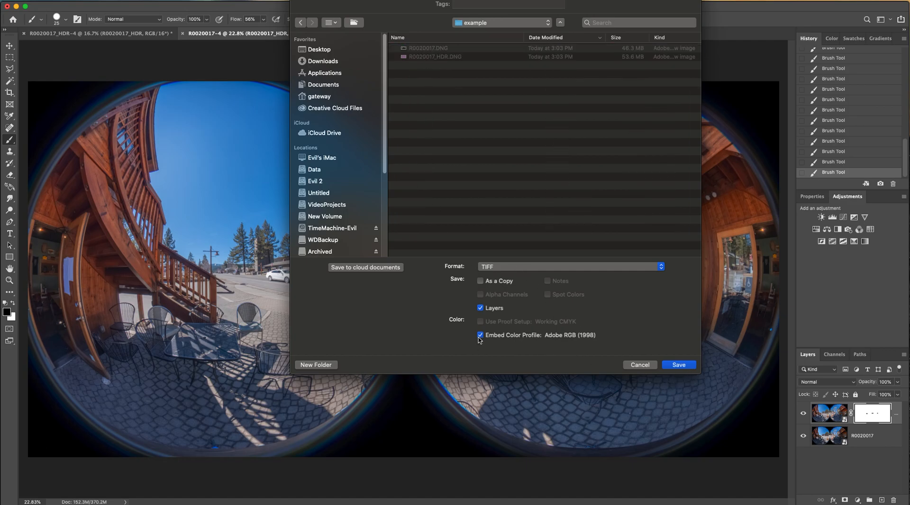
{"action": "left_click", "coordinate": [480, 281]}
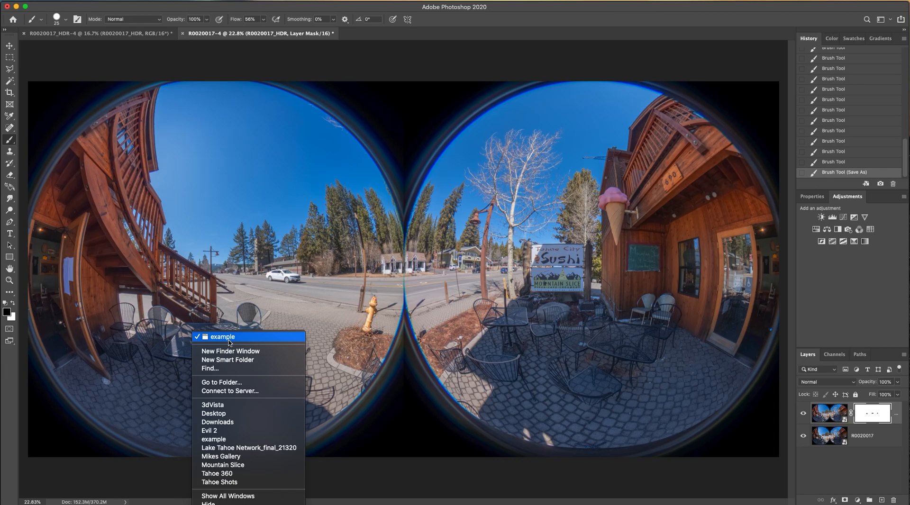
Open R0020017-4.tif from the example folder in PTGui Pro.
{"action": "left_click", "coordinate": [222, 337]}
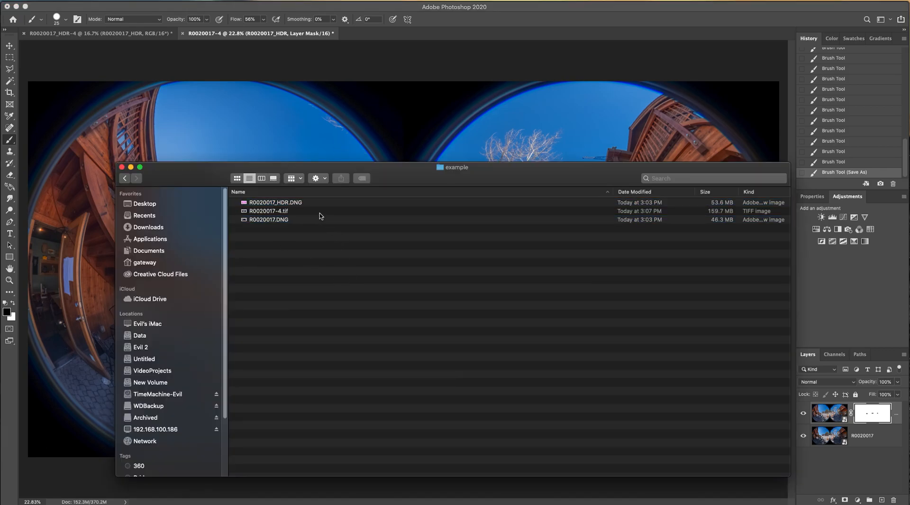
{"action": "mouse_move", "coordinate": [284, 215]}
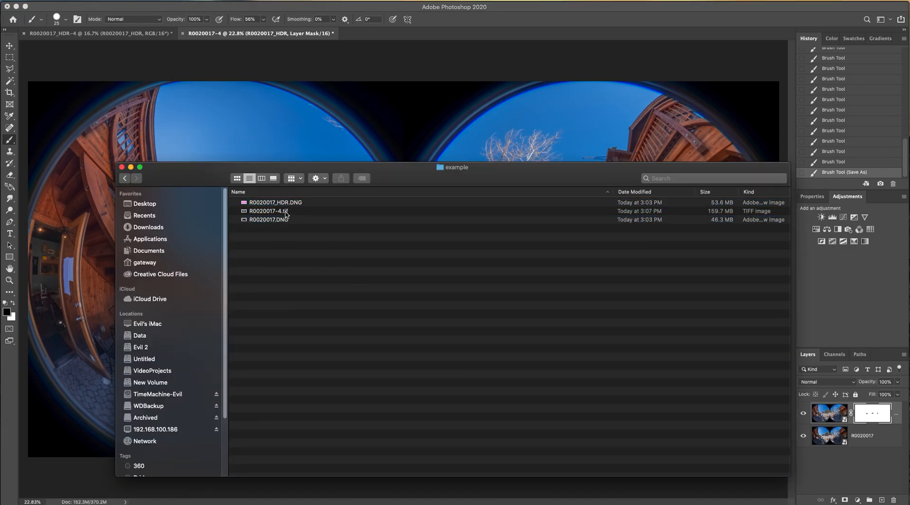
{"action": "left_click", "coordinate": [268, 211]}
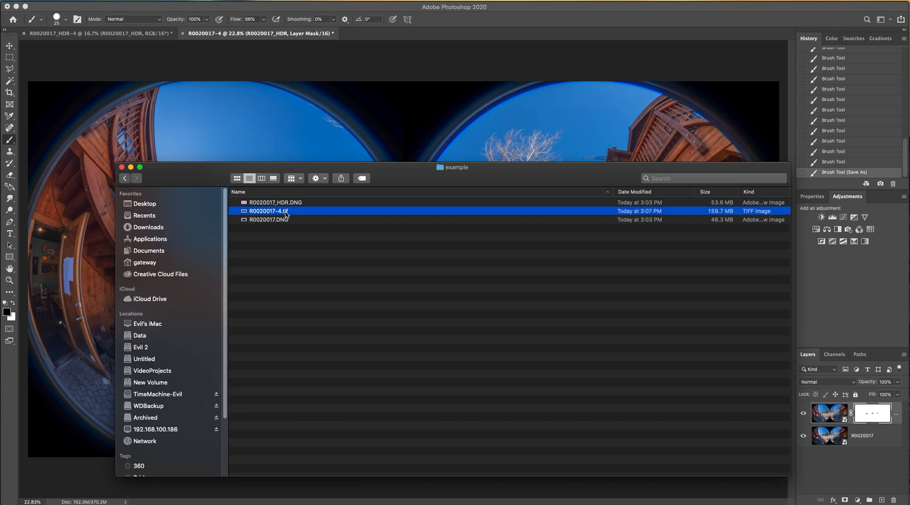
{"action": "right_click", "coordinate": [267, 211]}
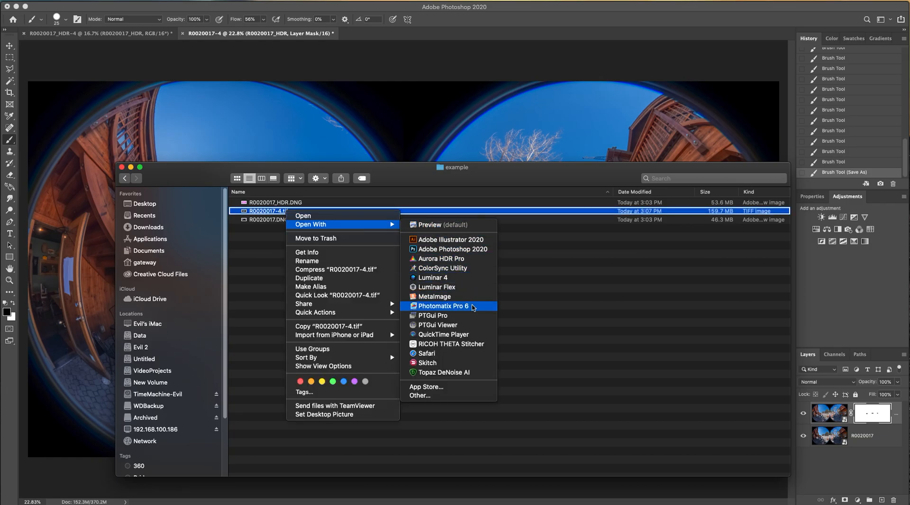
{"action": "left_click", "coordinate": [433, 315]}
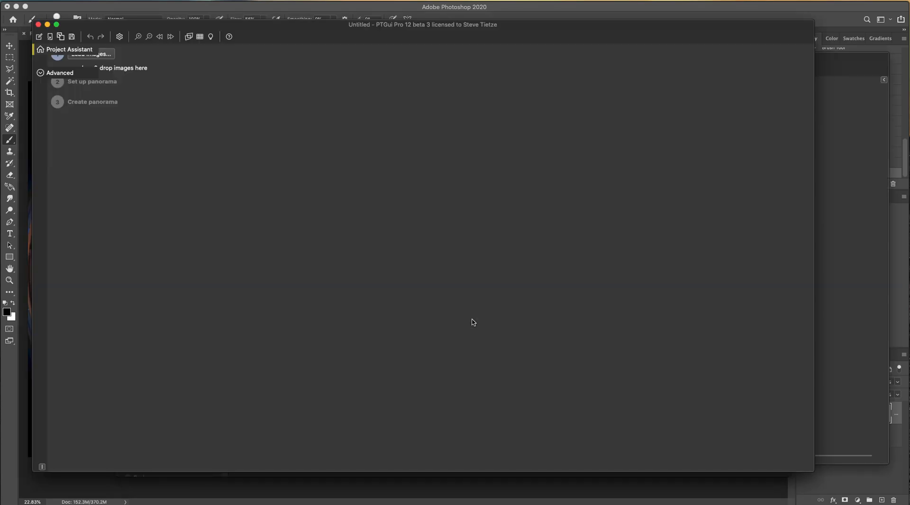
Preview the stitch in PTGui, set TIFF output, and create R0020017-4 Panorama.tif.
{"action": "left_click", "coordinate": [90, 54]}
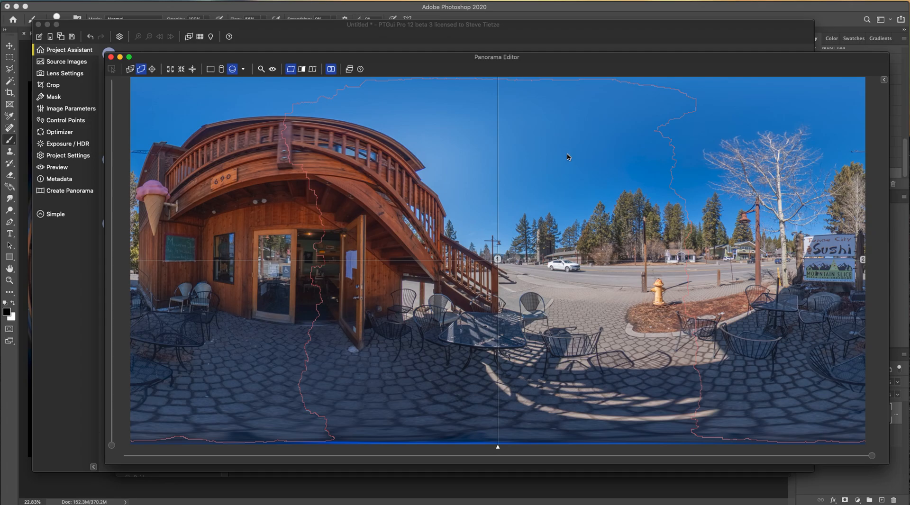
{"action": "left_click", "coordinate": [109, 57]}
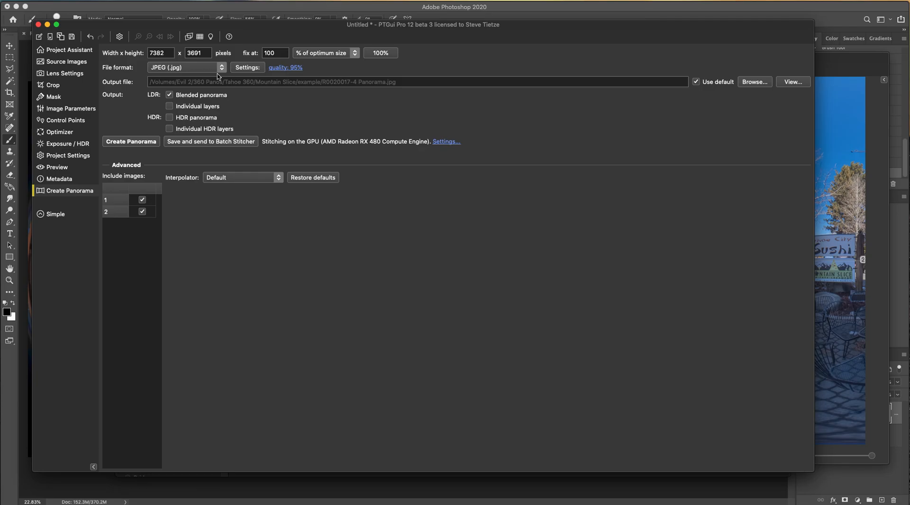
{"action": "left_click", "coordinate": [184, 67]}
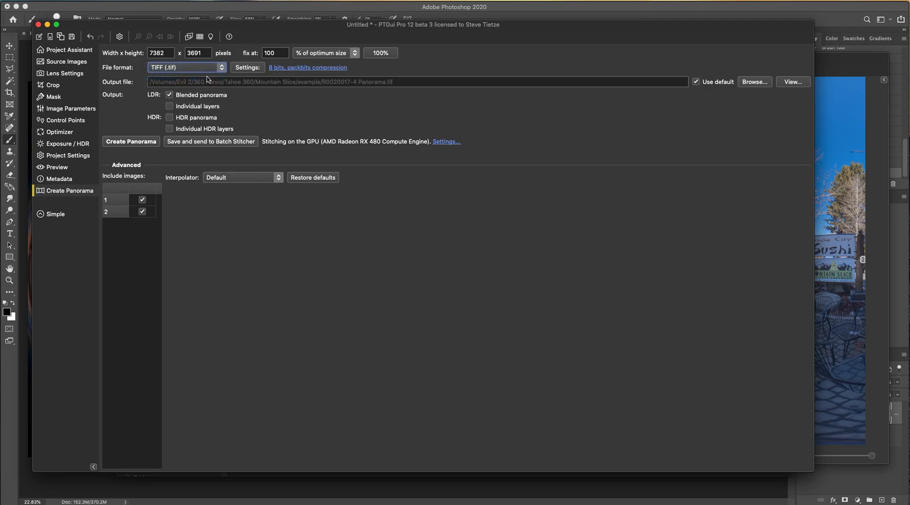
{"action": "mouse_move", "coordinate": [246, 70]}
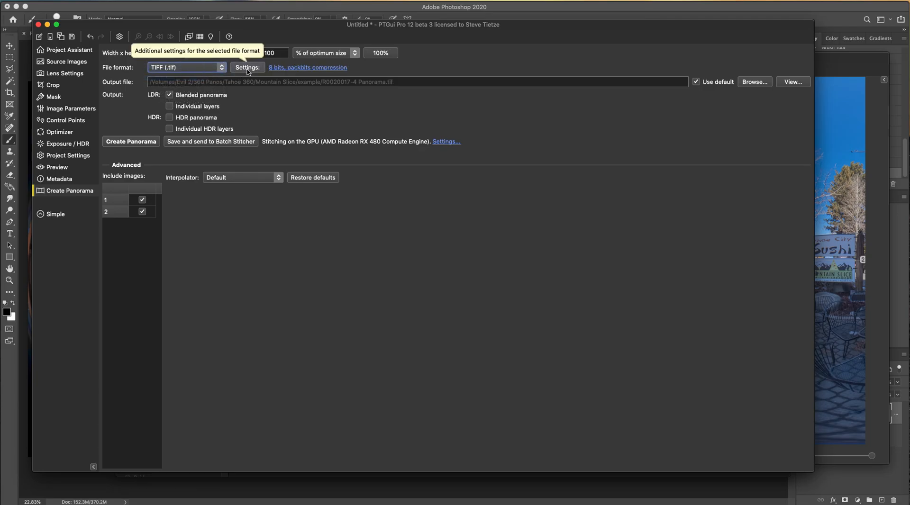
{"action": "left_click", "coordinate": [246, 67]}
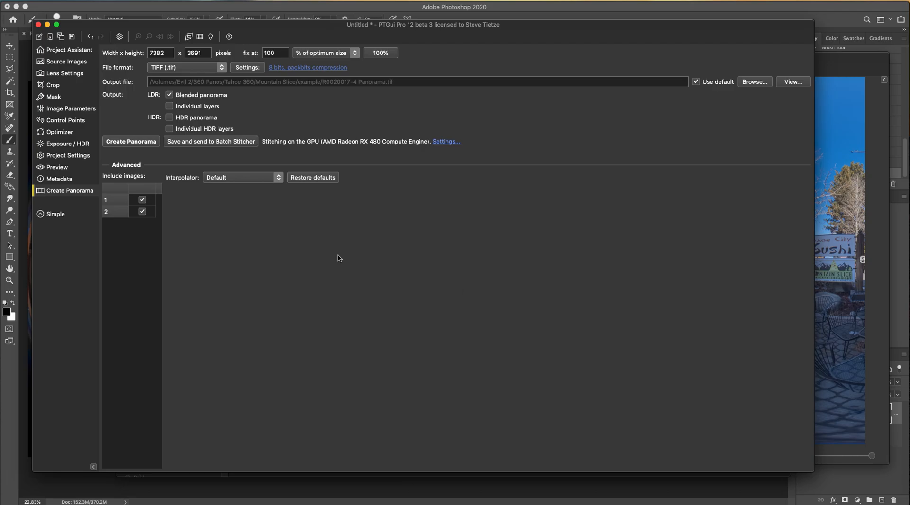
{"action": "mouse_move", "coordinate": [131, 141]}
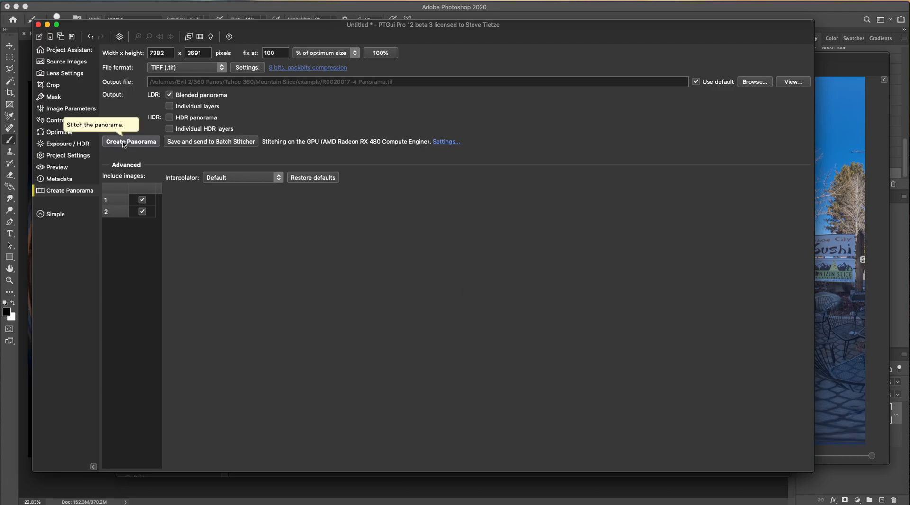
{"action": "left_click", "coordinate": [131, 141]}
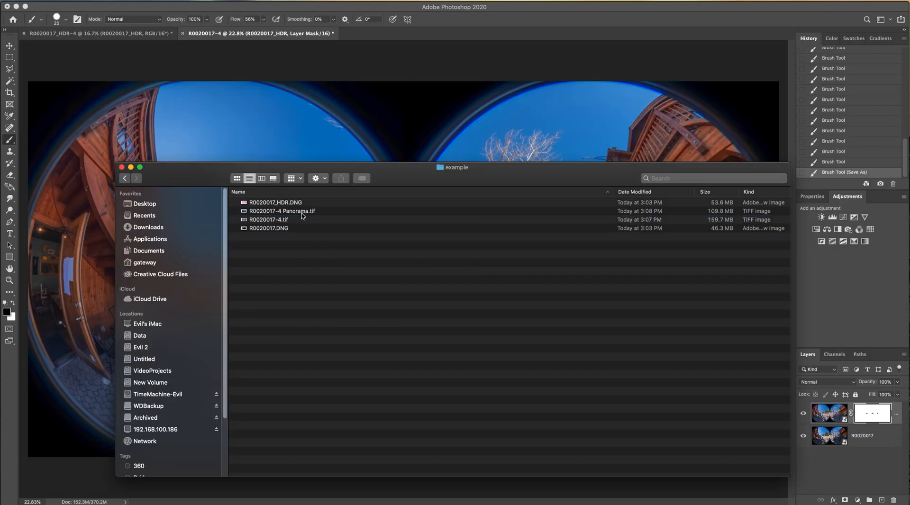
Open R0020017-4 Panorama.tif from Finder with Adobe Photoshop 2020.
{"action": "left_click", "coordinate": [283, 210]}
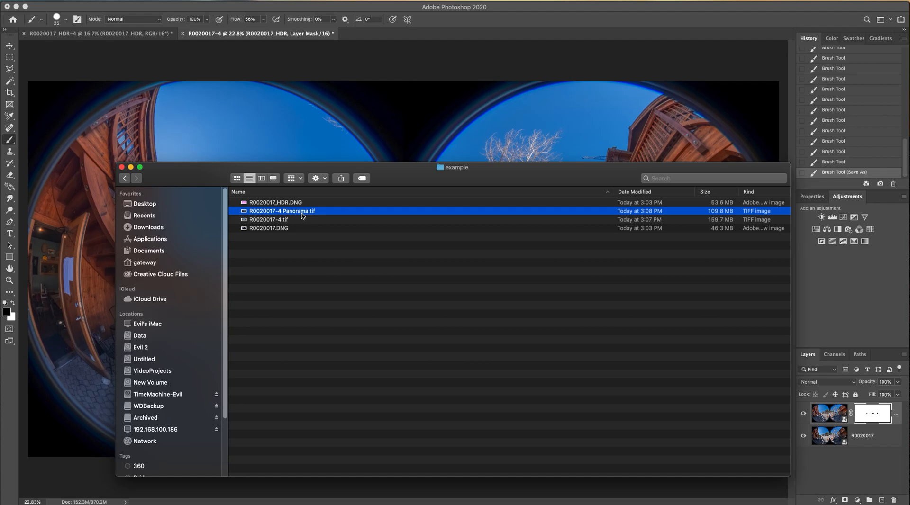
{"action": "right_click", "coordinate": [282, 211]}
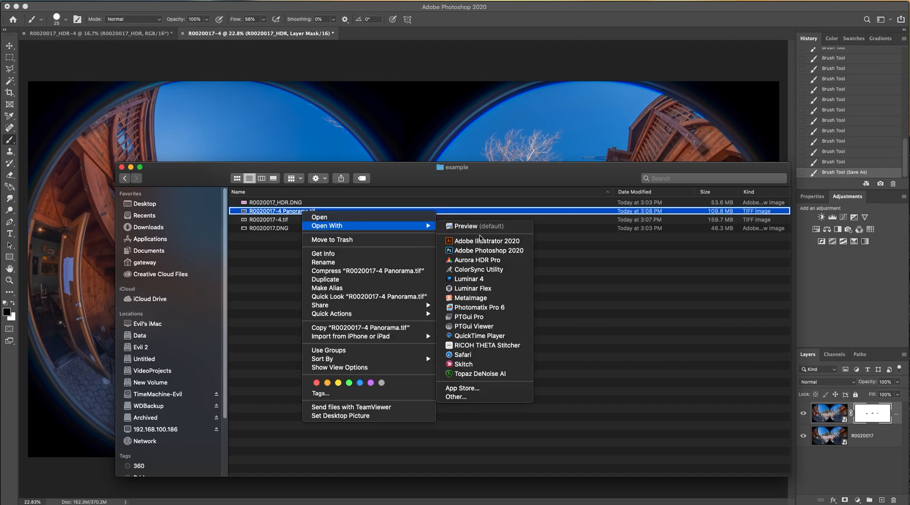
{"action": "left_click", "coordinate": [489, 251]}
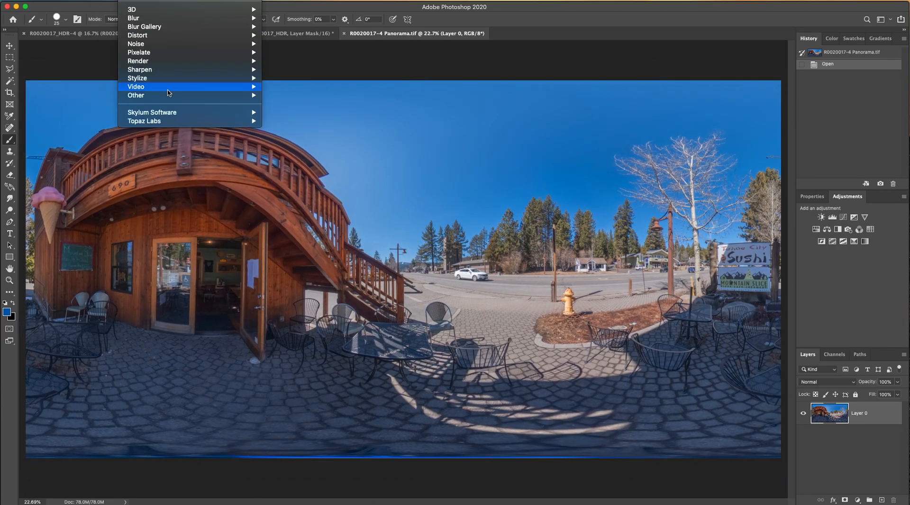
{"action": "mouse_move", "coordinate": [176, 121]}
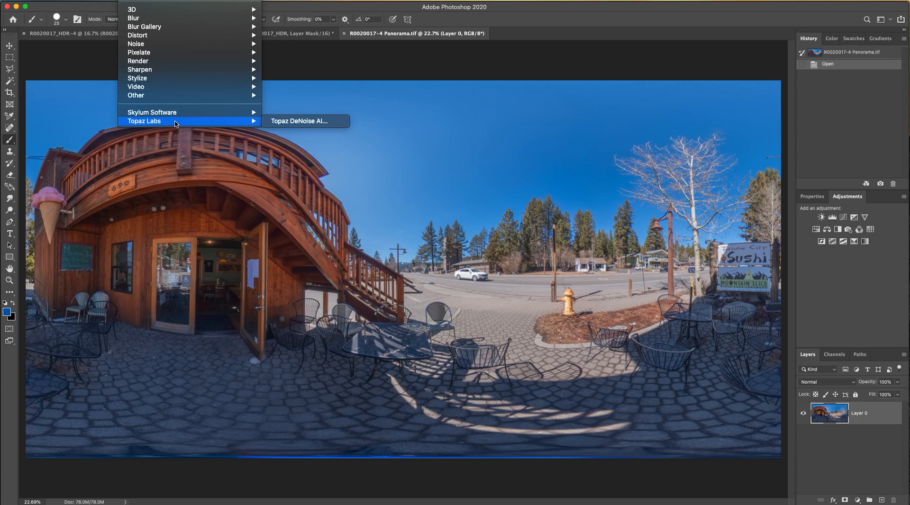
Run the Topaz DeNoise AI filter on the stitched panorama.
{"action": "left_click", "coordinate": [299, 122]}
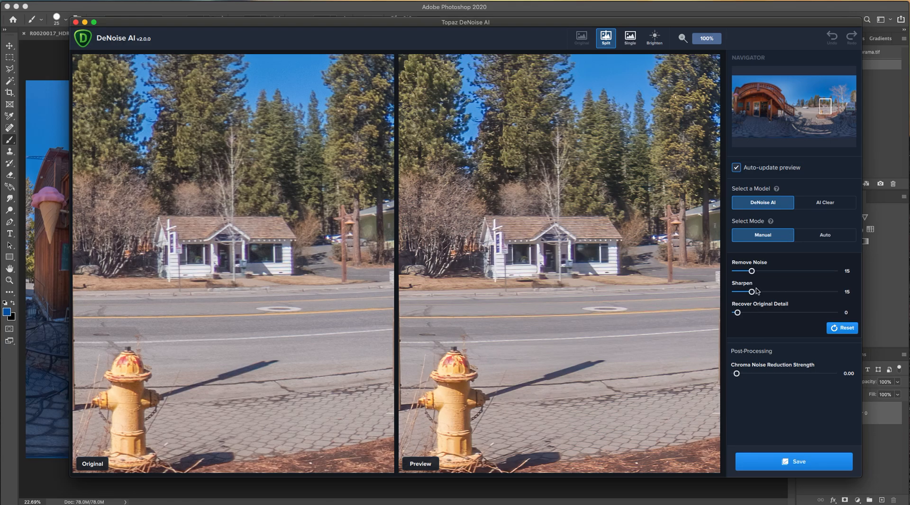
Lower Sharpen to 3, keep Remove Noise at 15, and start processing.
{"action": "left_click_drag", "start_coordinate": [752, 292], "coordinate": [740, 292]}
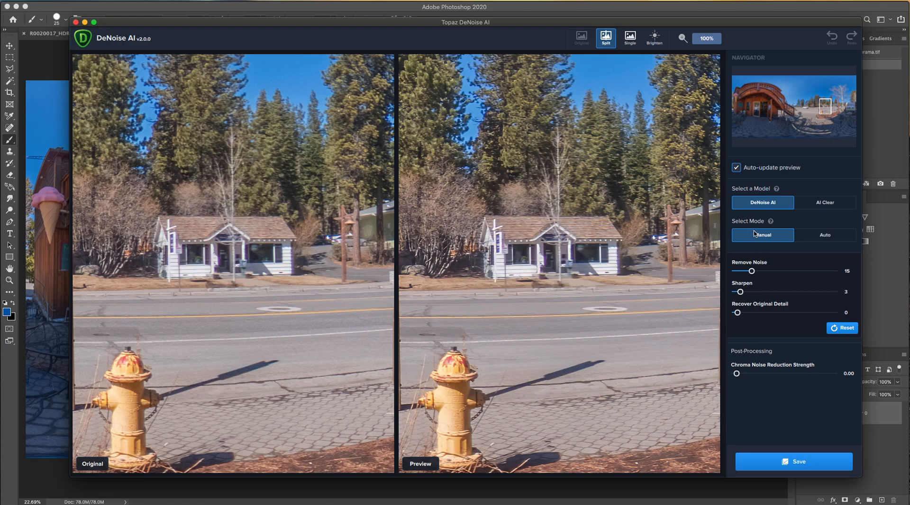
{"action": "left_click_drag", "start_coordinate": [824, 106], "coordinate": [831, 113]}
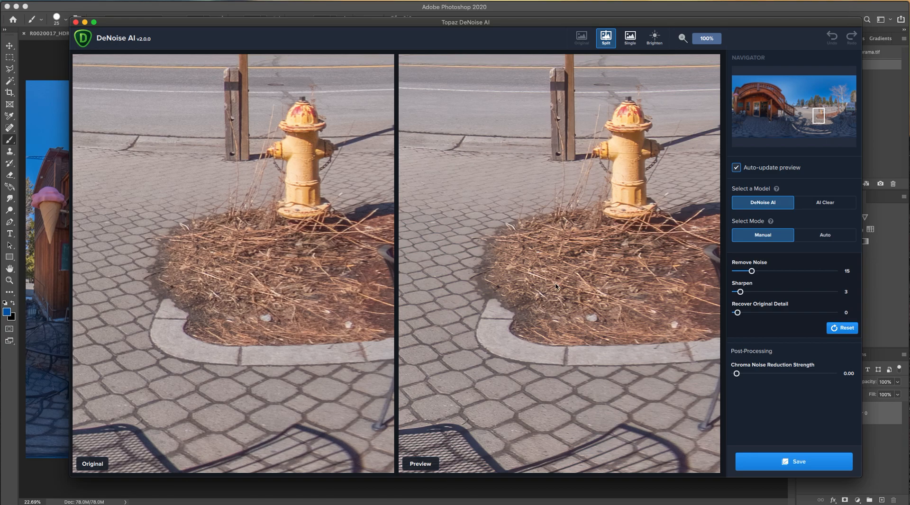
{"action": "mouse_move", "coordinate": [410, 397]}
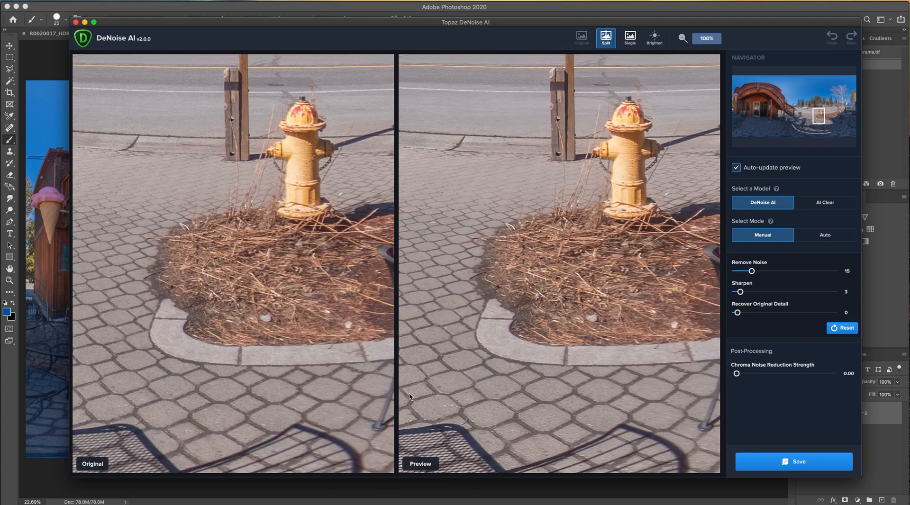
{"action": "mouse_move", "coordinate": [308, 414]}
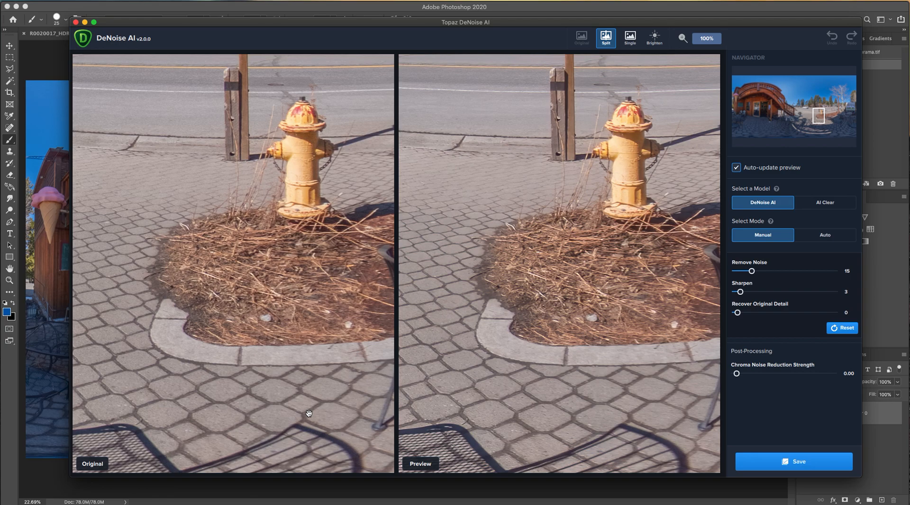
{"action": "left_click", "coordinate": [792, 461]}
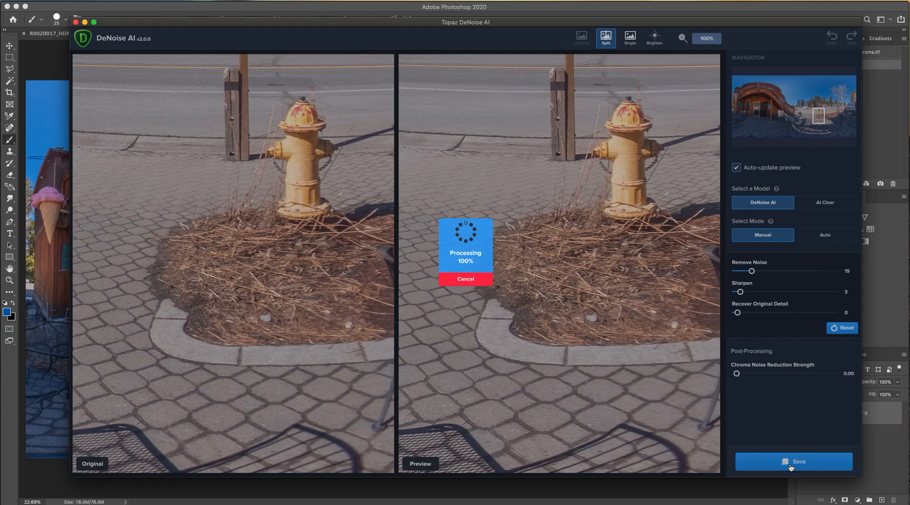
Apply the finished DeNoise AI result back to the Photoshop panorama.
{"action": "left_click", "coordinate": [793, 461]}
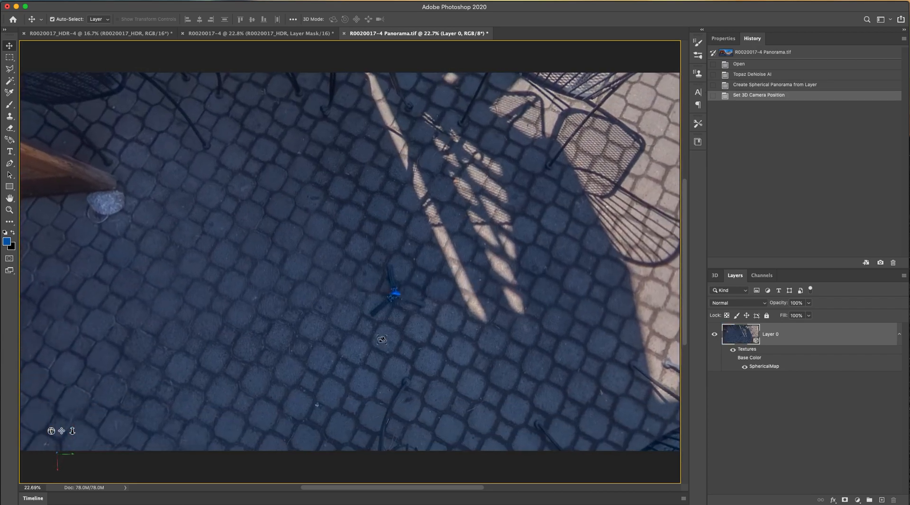
Test the Spot Healing Brush on the tripod, then copy the whole downward view.
{"action": "left_click", "coordinate": [10, 81]}
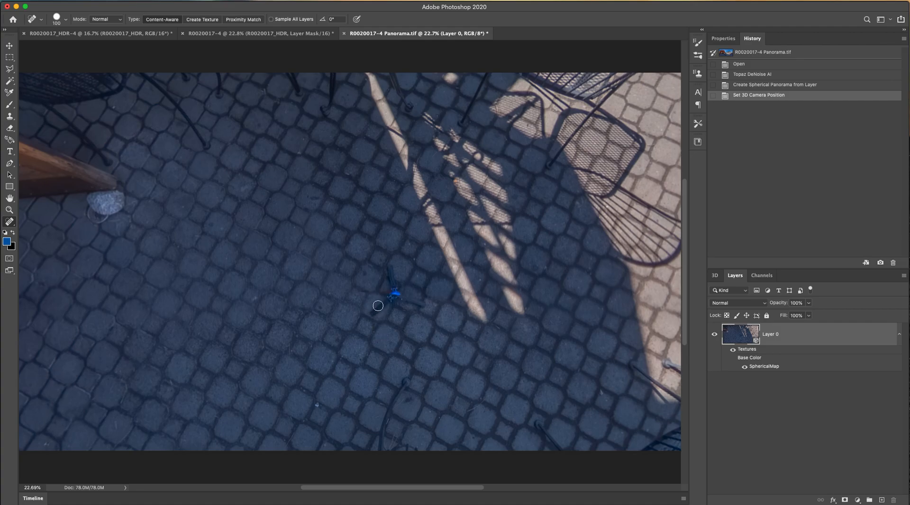
{"action": "left_click", "coordinate": [377, 305]}
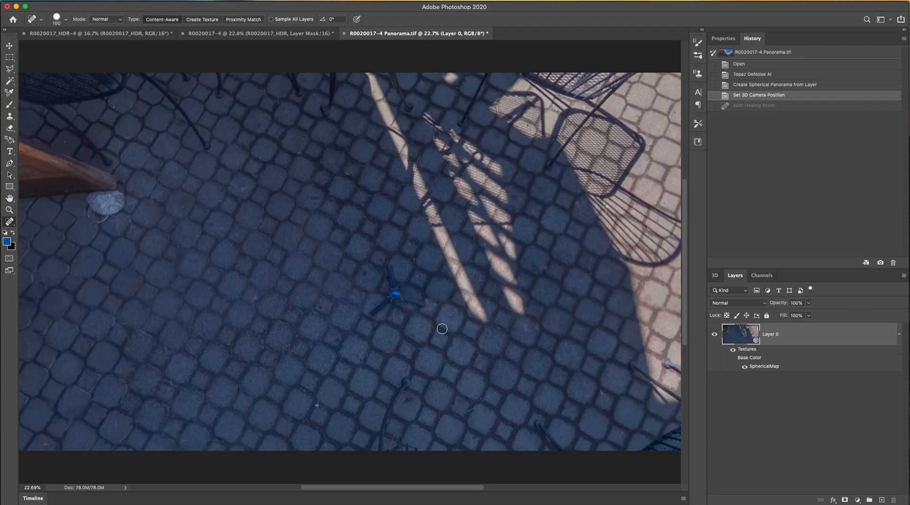
{"action": "mouse_move", "coordinate": [656, 333]}
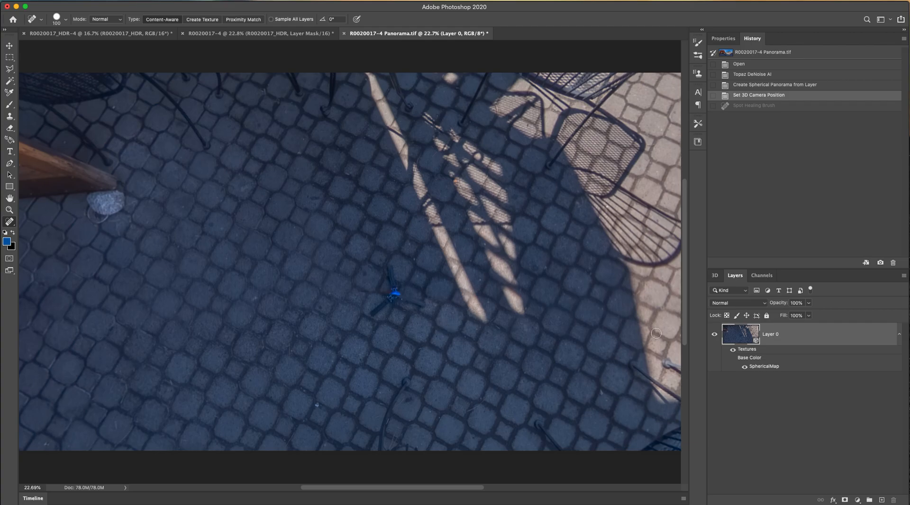
{"action": "mouse_move", "coordinate": [444, 287]}
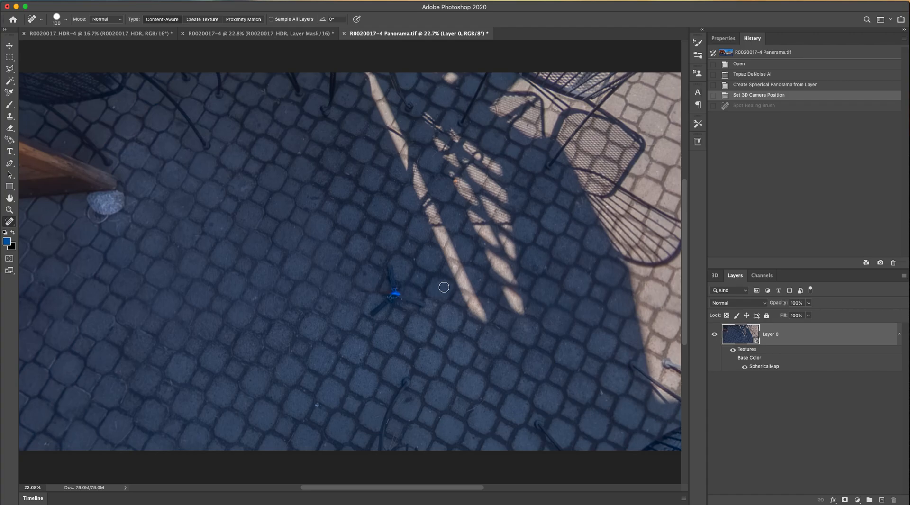
{"action": "mouse_move", "coordinate": [502, 321]}
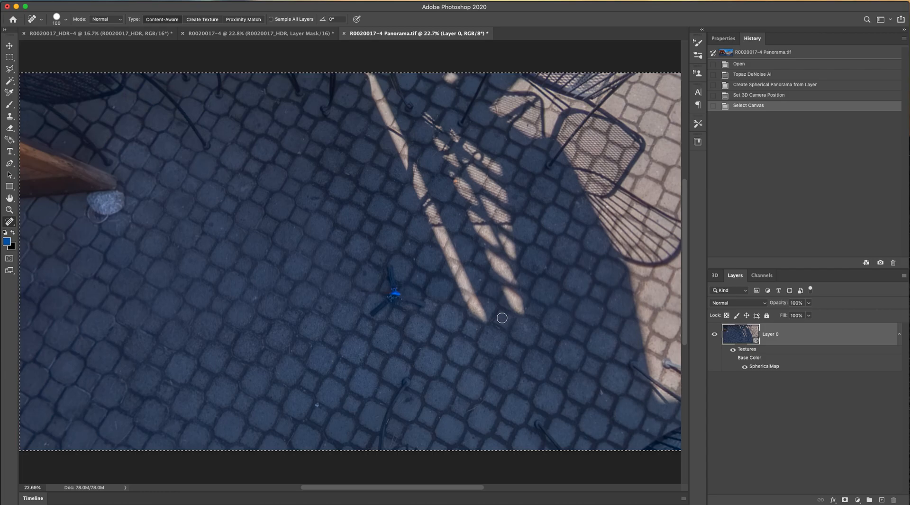
{"action": "key", "text": "cmd+v"}
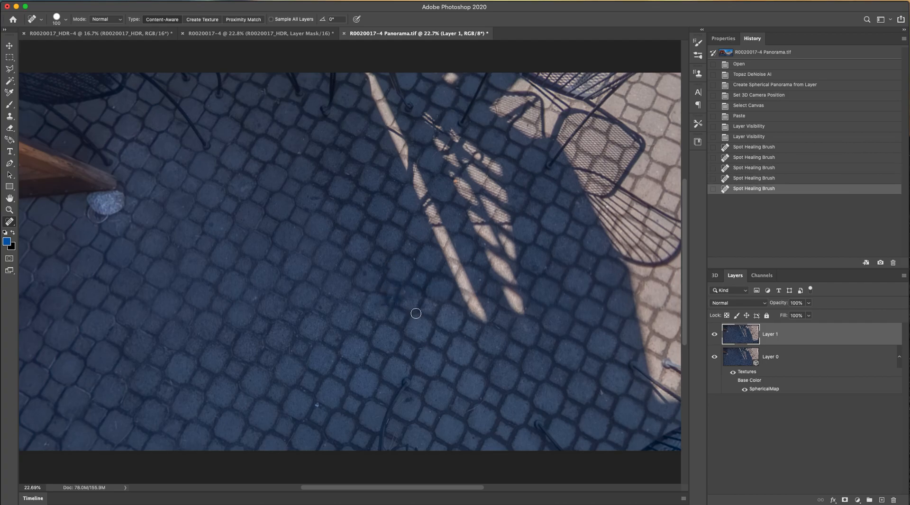
Heal and clone paving texture over the remaining tripod marks on Layer 1.
{"action": "left_click", "coordinate": [452, 371]}
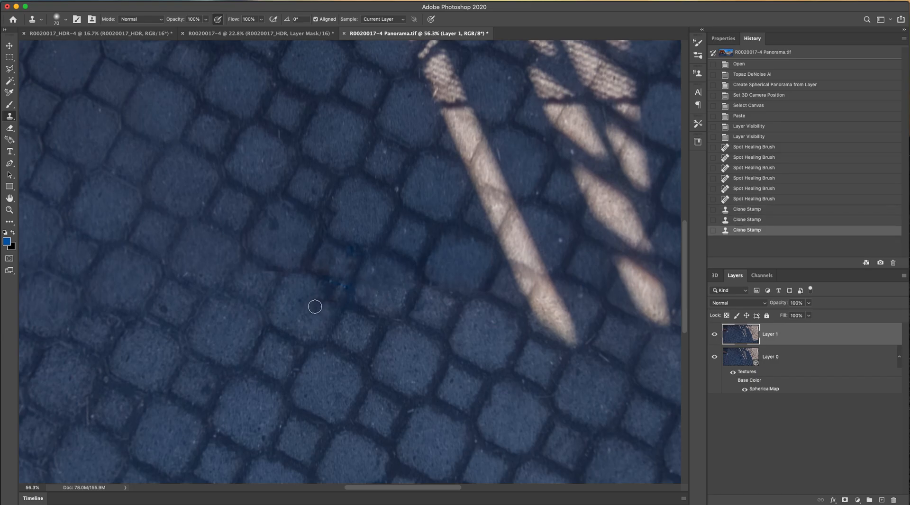
{"action": "left_click", "coordinate": [314, 306]}
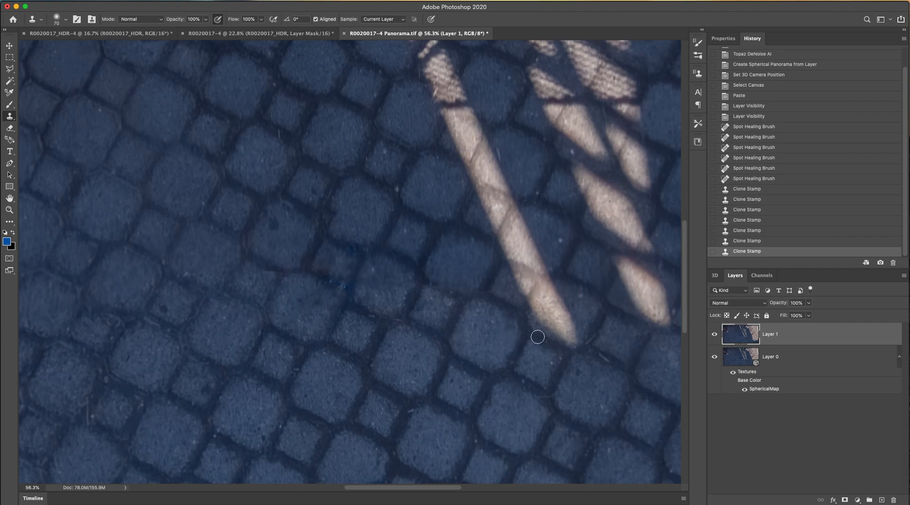
{"action": "right_click", "coordinate": [769, 334]}
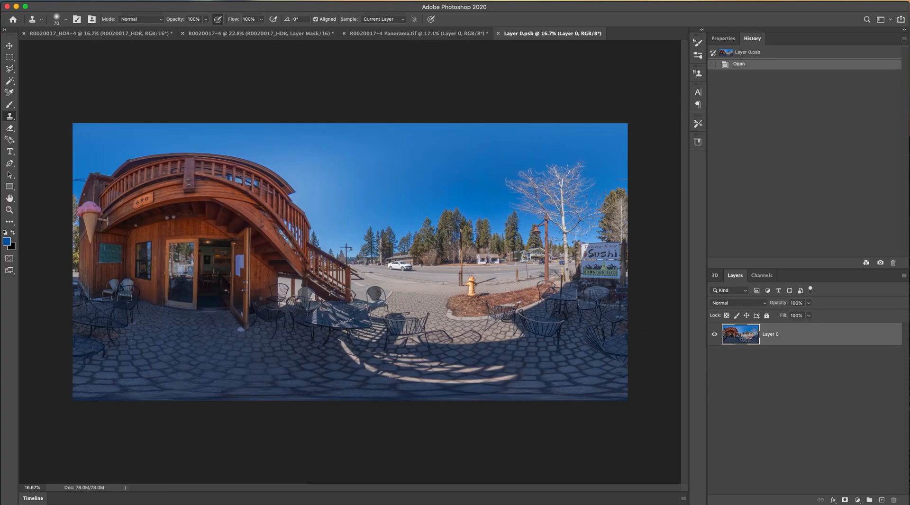
Save Layer 0.psb as a TIFF into the example folder.
{"action": "left_click", "coordinate": [18, 6]}
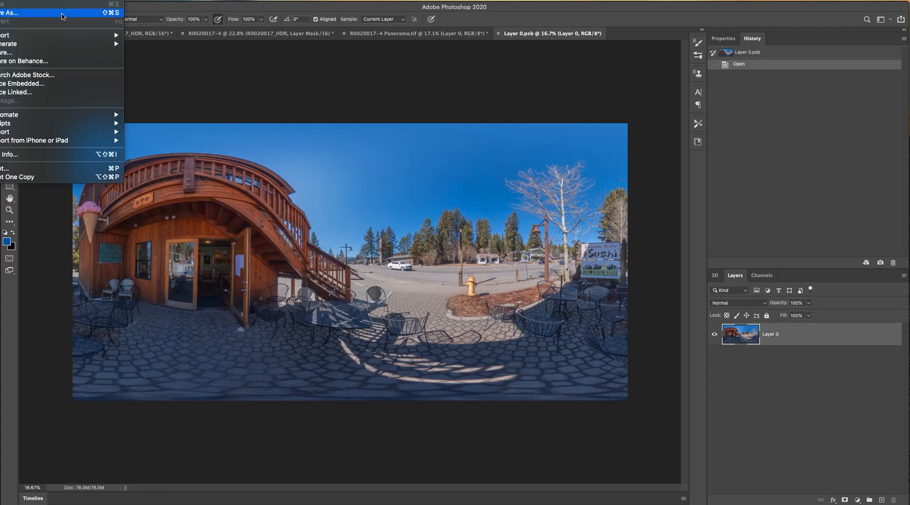
{"action": "left_click", "coordinate": [10, 12]}
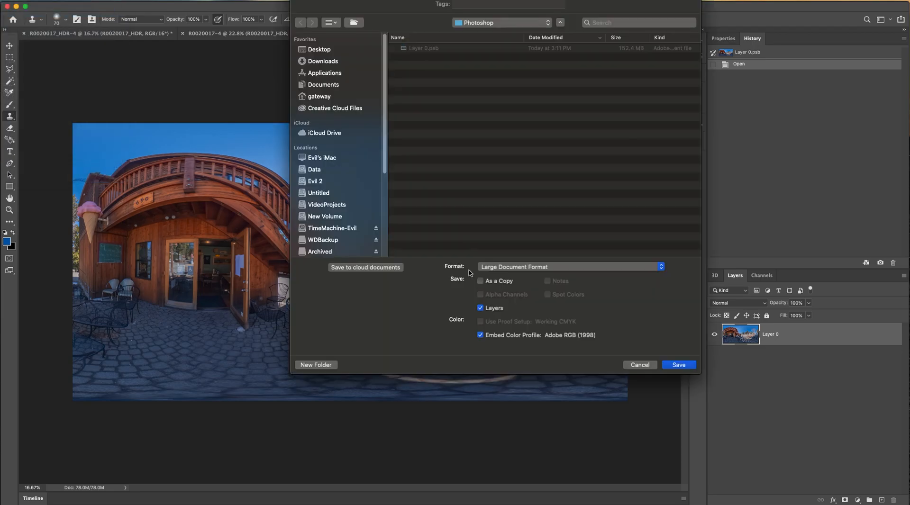
{"action": "left_click", "coordinate": [570, 267]}
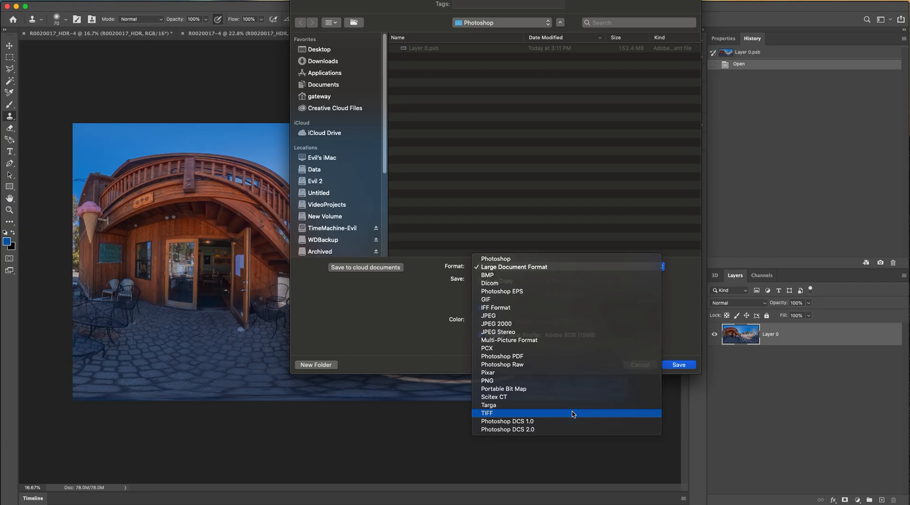
{"action": "left_click", "coordinate": [488, 412]}
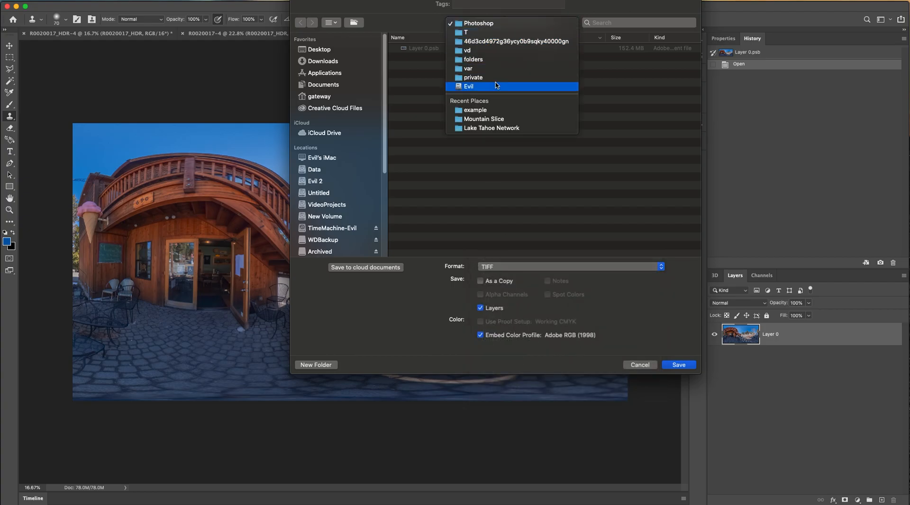
{"action": "left_click", "coordinate": [475, 109]}
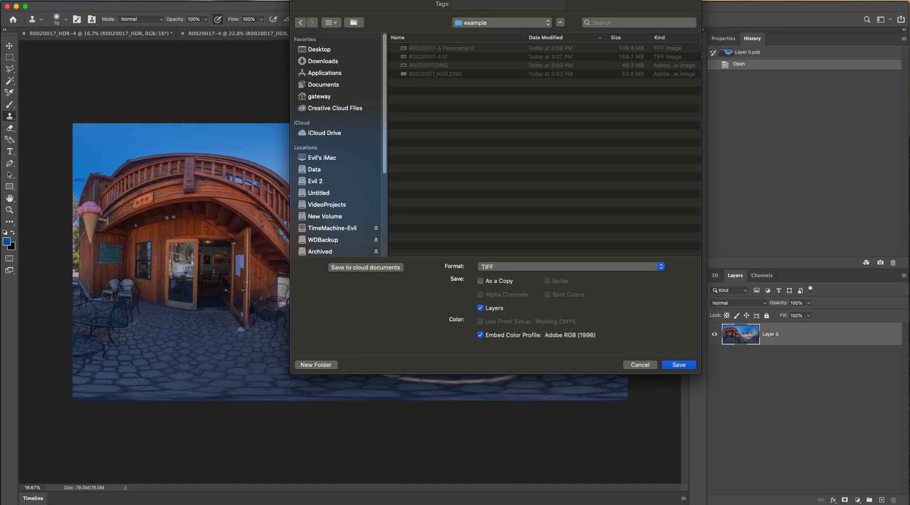
{"action": "left_click", "coordinate": [677, 365]}
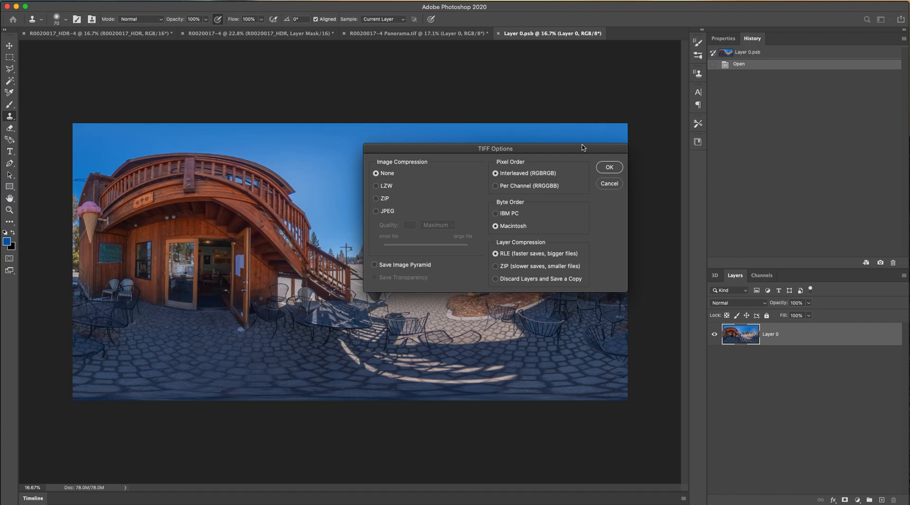
Accept uncompressed TIFF options and save the file with layers discarded.
{"action": "left_click", "coordinate": [608, 167]}
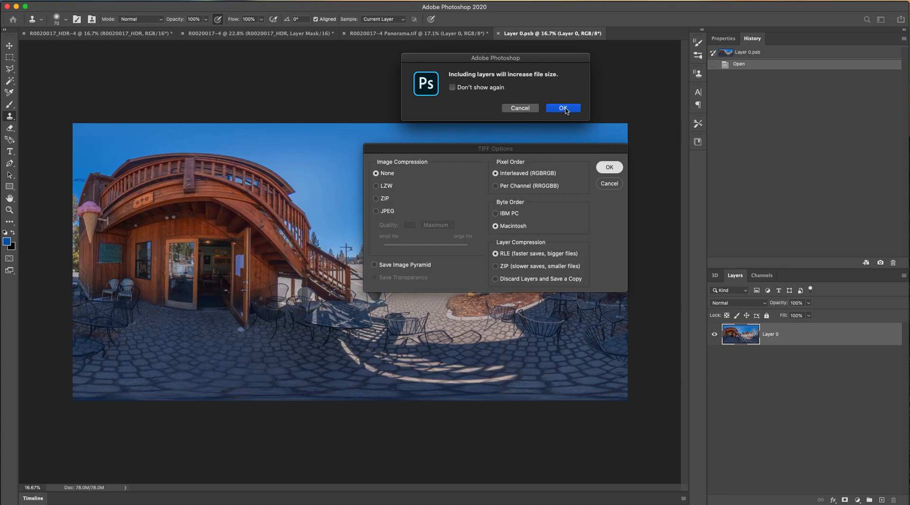
{"action": "mouse_move", "coordinate": [523, 126]}
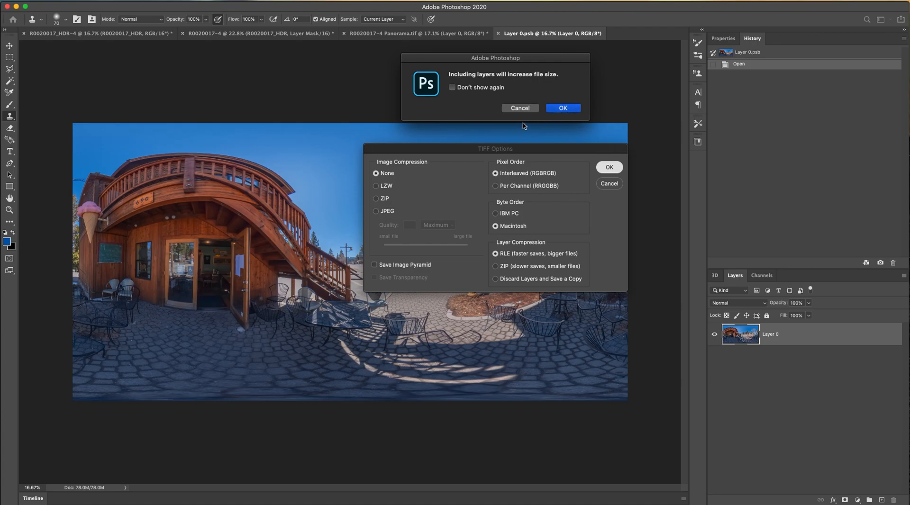
{"action": "left_click", "coordinate": [561, 108]}
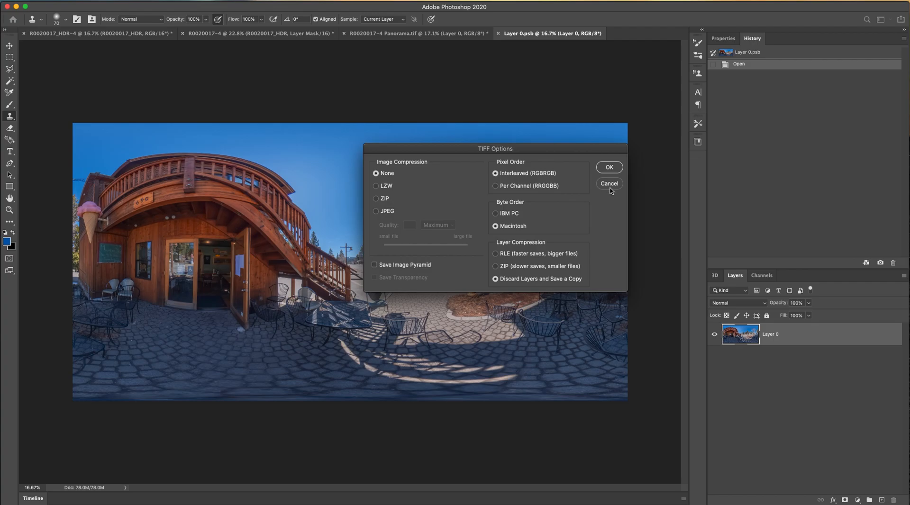
{"action": "left_click", "coordinate": [609, 167]}
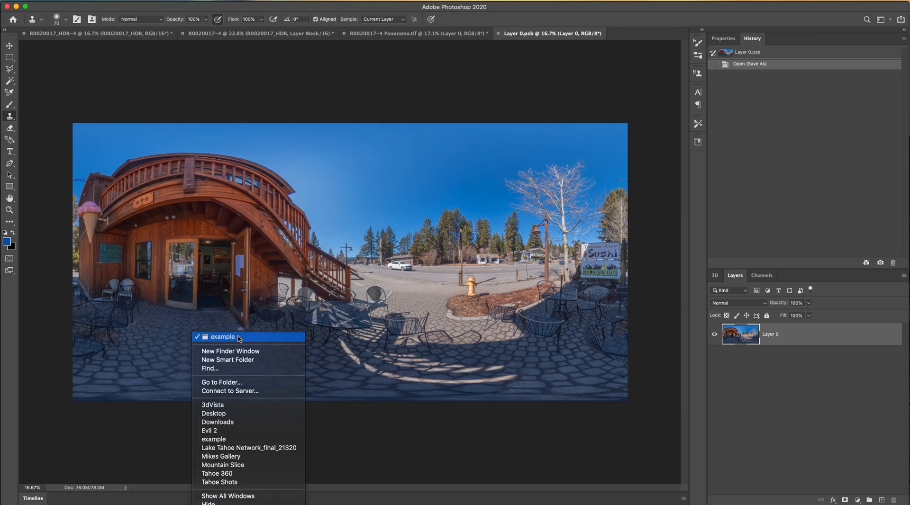
Show the example folder in Finder and open one of the panorama TIFFs.
{"action": "left_click", "coordinate": [223, 337]}
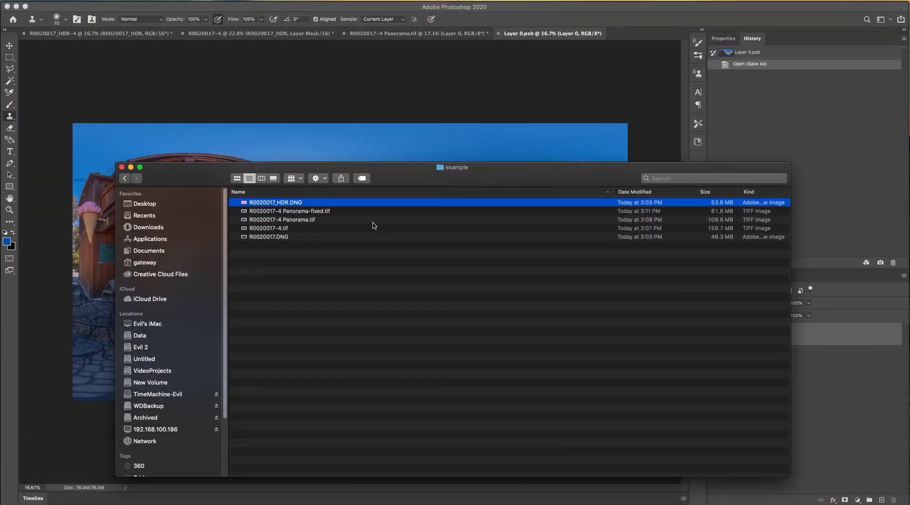
{"action": "double_click", "coordinate": [275, 201]}
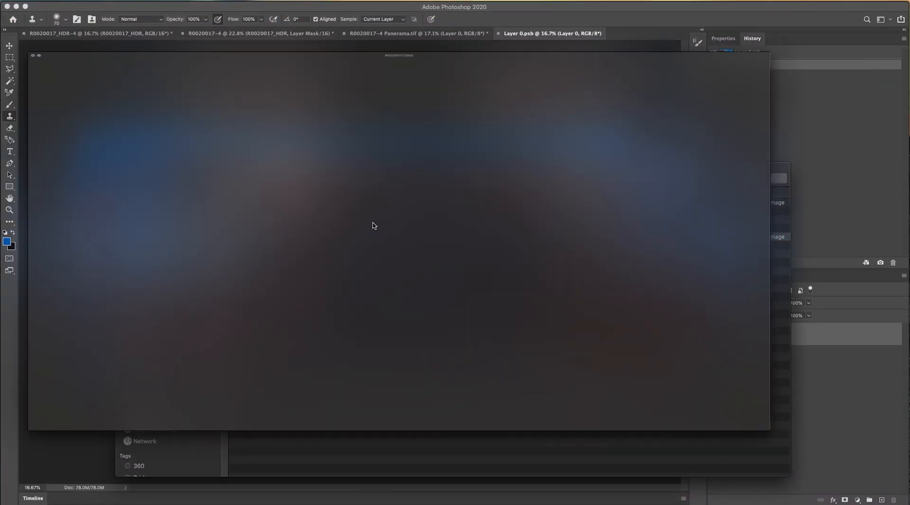